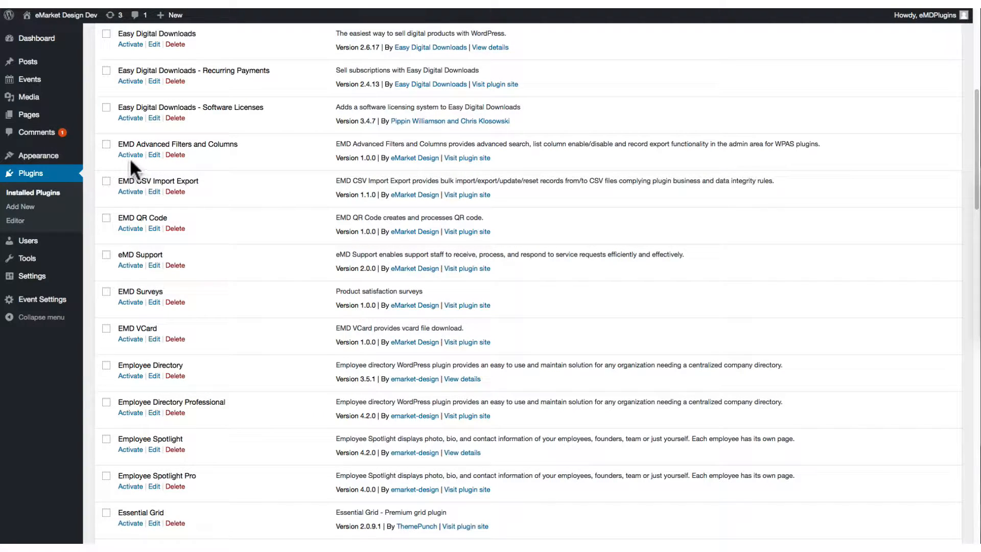
- Activate the EMD Advanced Filters and Columns plugin and go to the Events list
{"action": "left_click", "coordinate": [130, 155]}
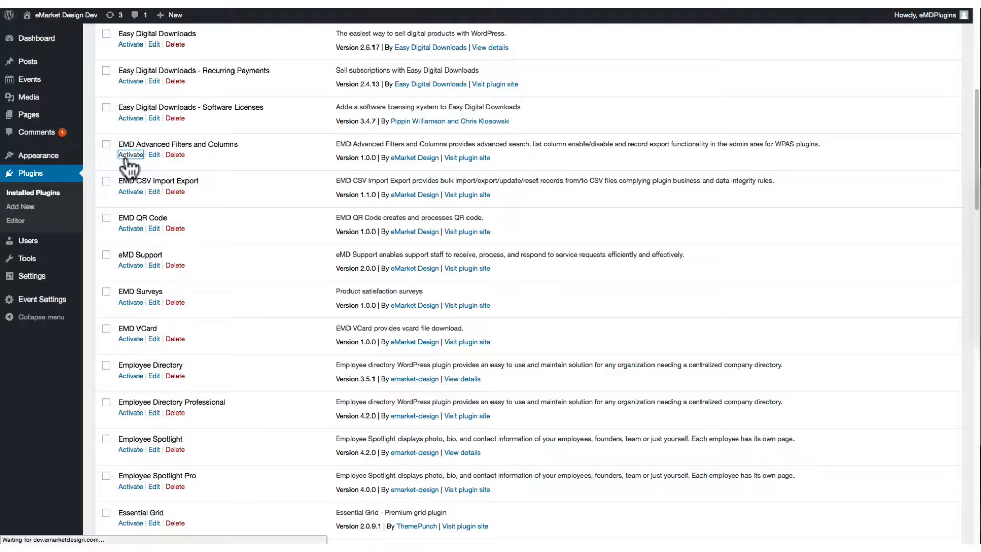
{"action": "left_click", "coordinate": [129, 154]}
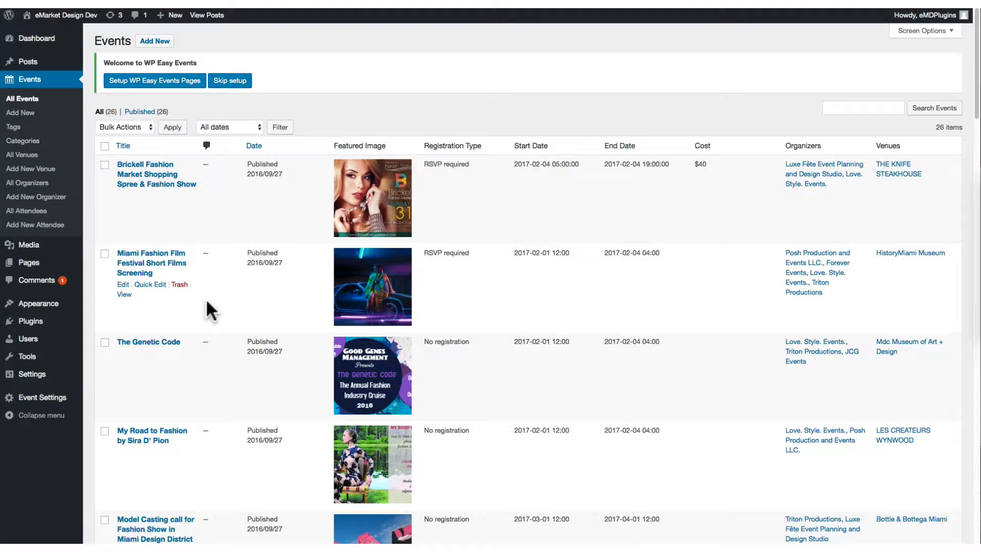
- Reload All Events so the Filters & Columns panel appears and apply the initial column order
{"action": "left_click", "coordinate": [21, 99]}
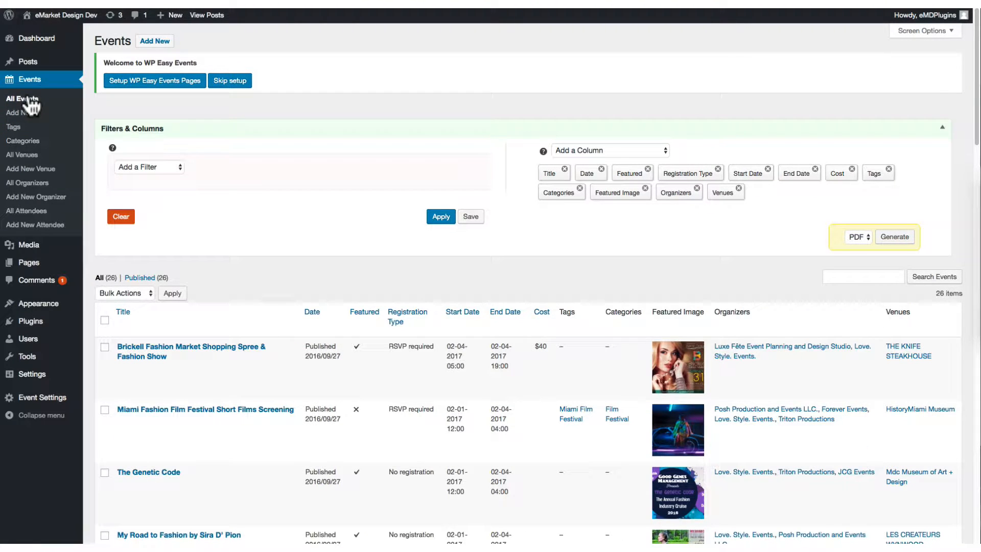
{"action": "mouse_move", "coordinate": [160, 176]}
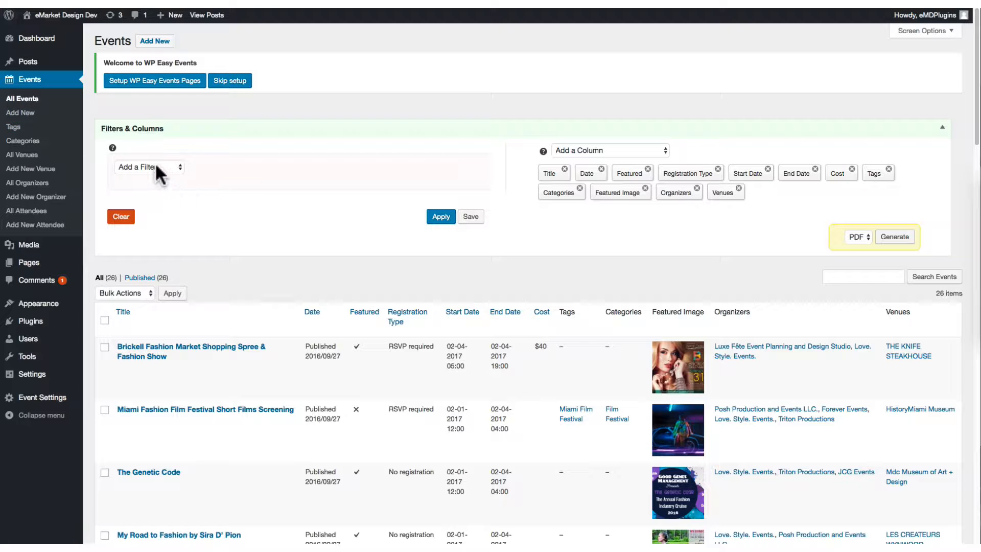
{"action": "mouse_move", "coordinate": [703, 198]}
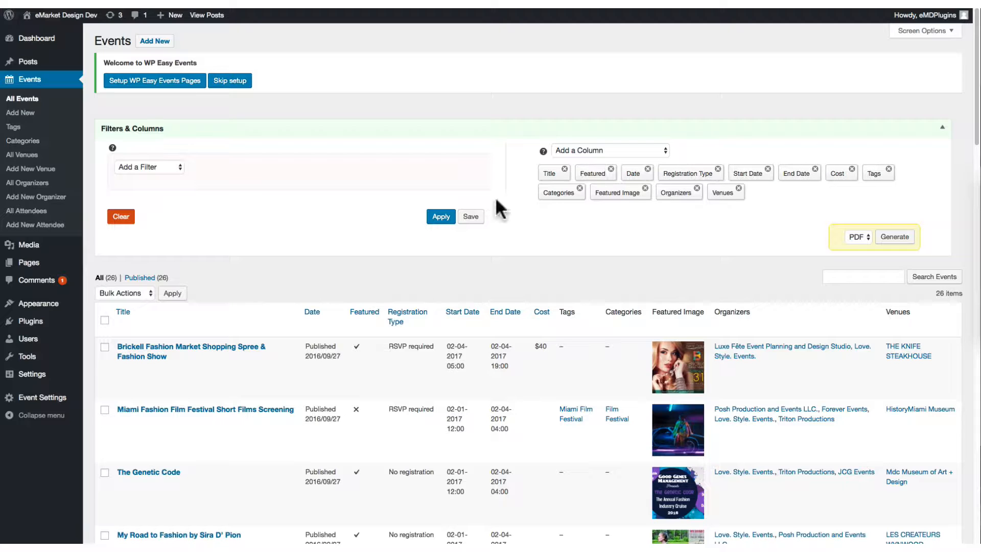
{"action": "left_click", "coordinate": [442, 217]}
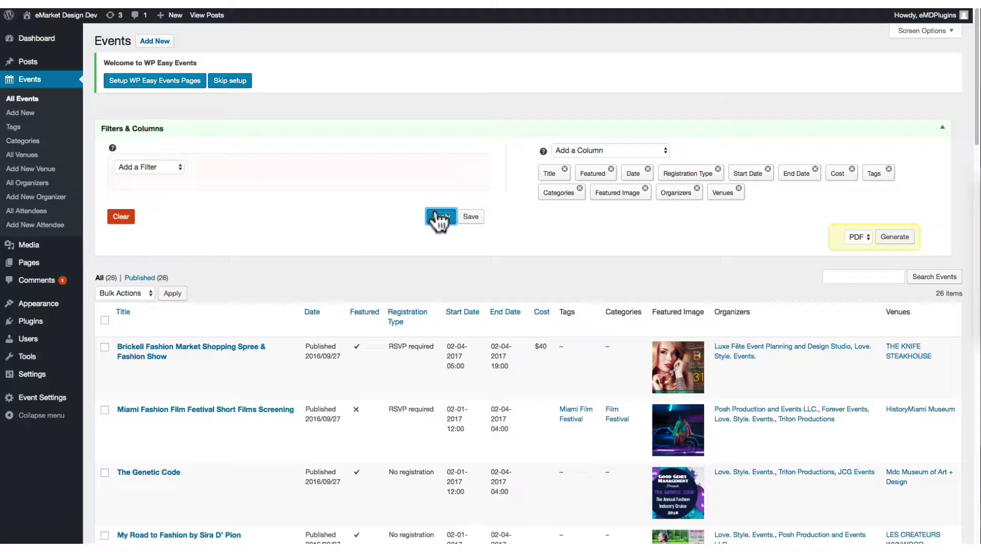
{"action": "left_click", "coordinate": [442, 217]}
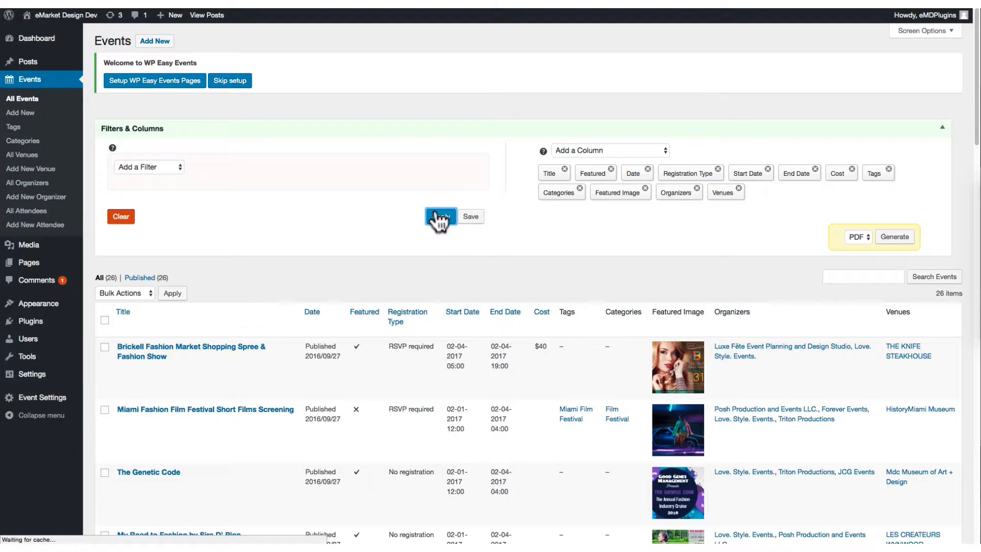
{"action": "left_click", "coordinate": [441, 217]}
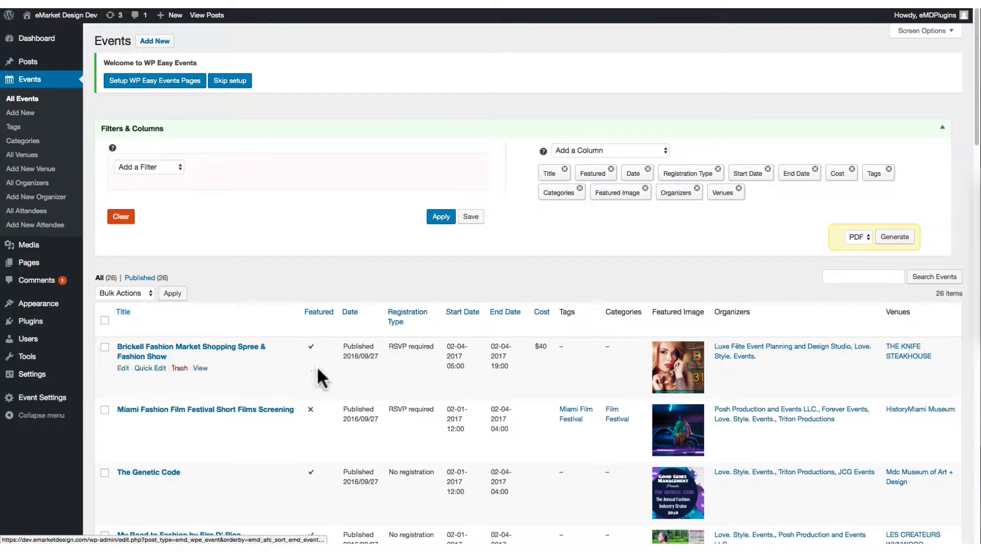
{"action": "scroll", "scroll_direction": "down", "scroll_amount": 3}
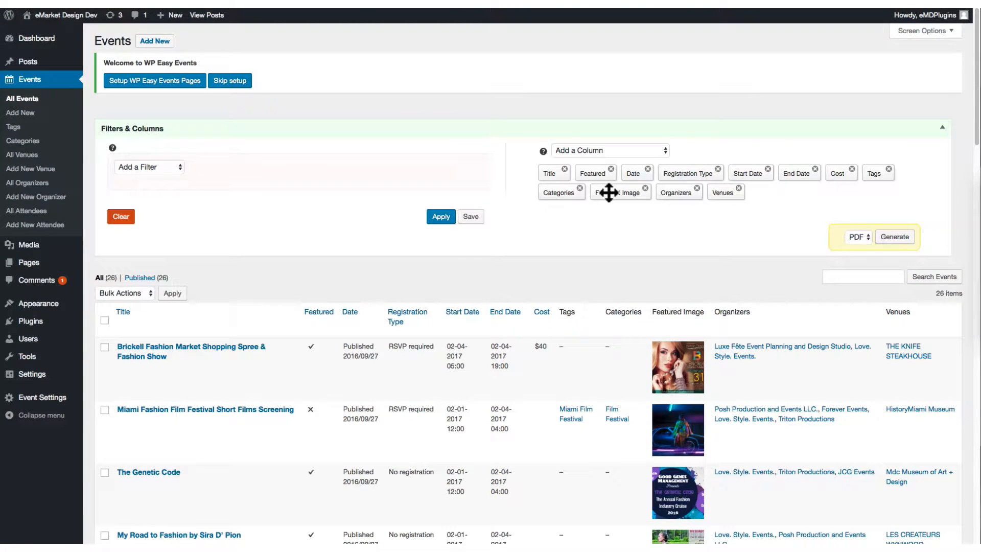
- Drag Featured Image later in the order so Featured and Cost follow Title, Categories and Tags last, and apply
{"action": "left_click_drag", "start_coordinate": [619, 191], "coordinate": [870, 173]}
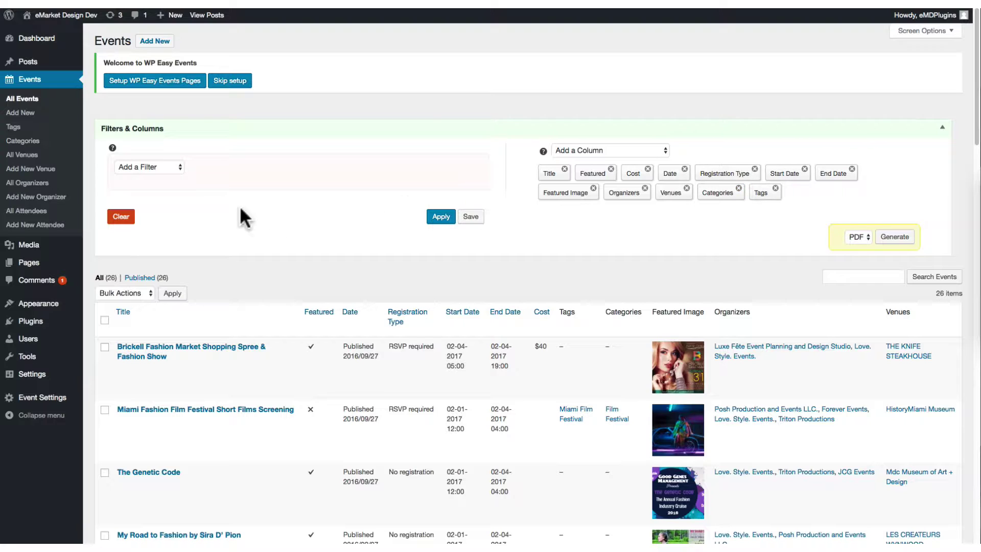
{"action": "left_click", "coordinate": [442, 217]}
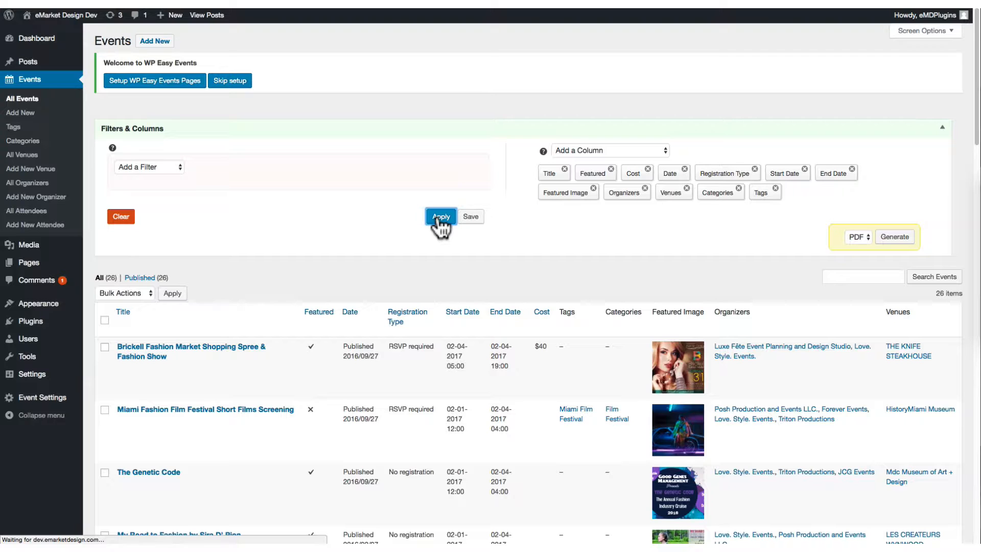
{"action": "left_click", "coordinate": [442, 217]}
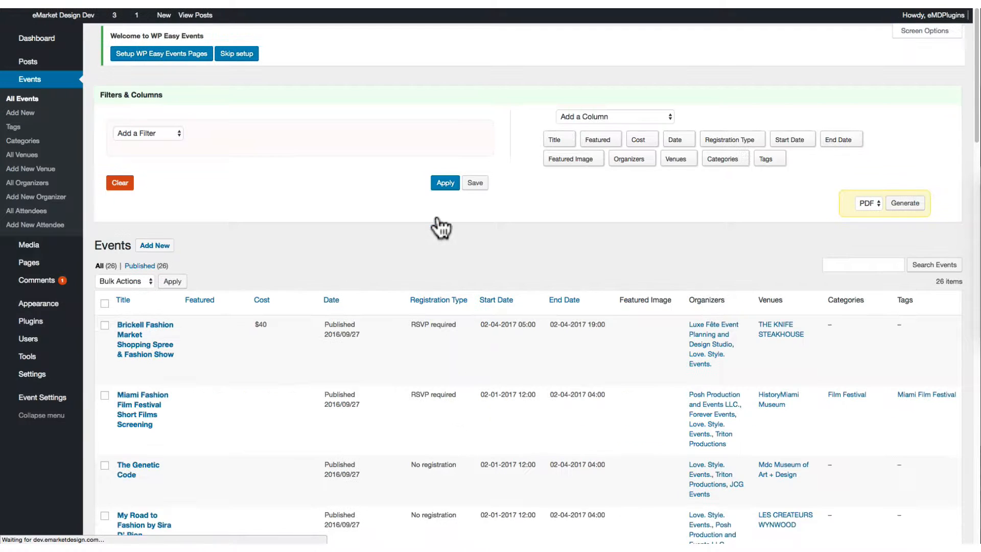
- Add a Registration Type filter set to Is RSVP required
{"action": "left_click", "coordinate": [147, 133]}
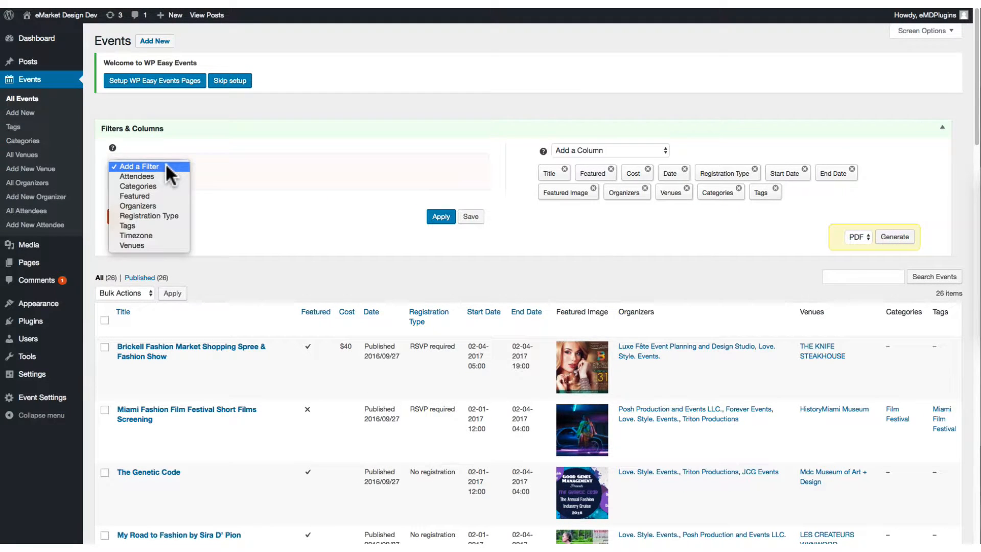
{"action": "left_click", "coordinate": [149, 165]}
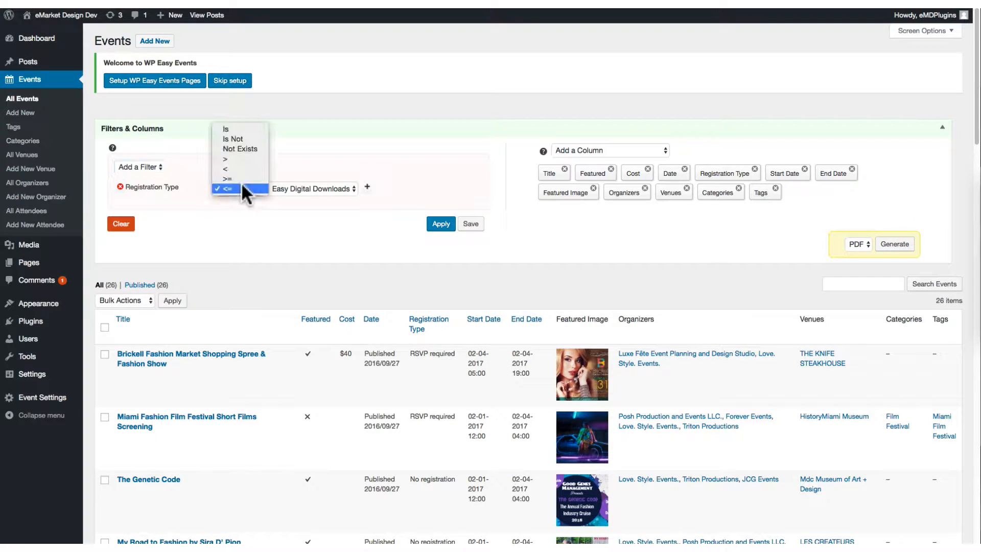
{"action": "left_click", "coordinate": [226, 129]}
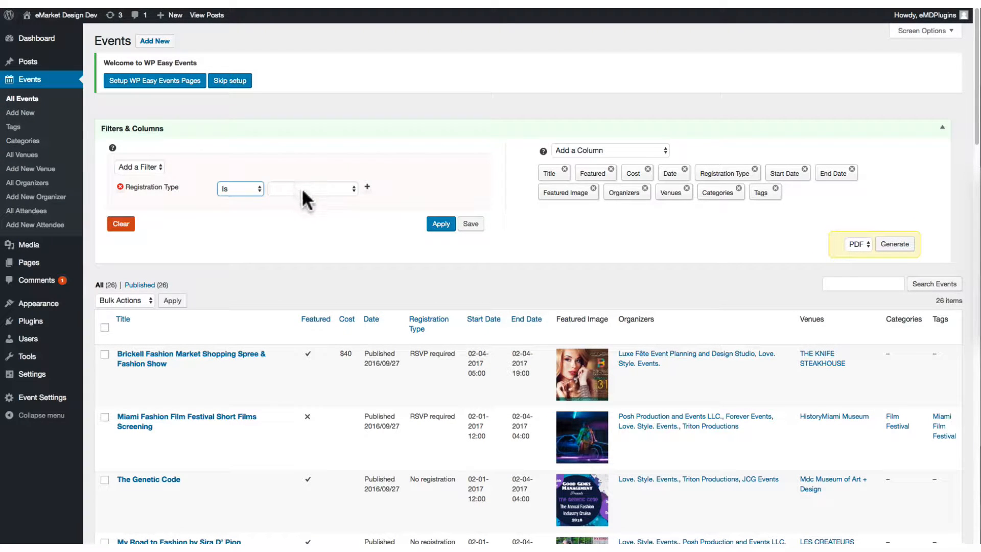
{"action": "left_click", "coordinate": [313, 188]}
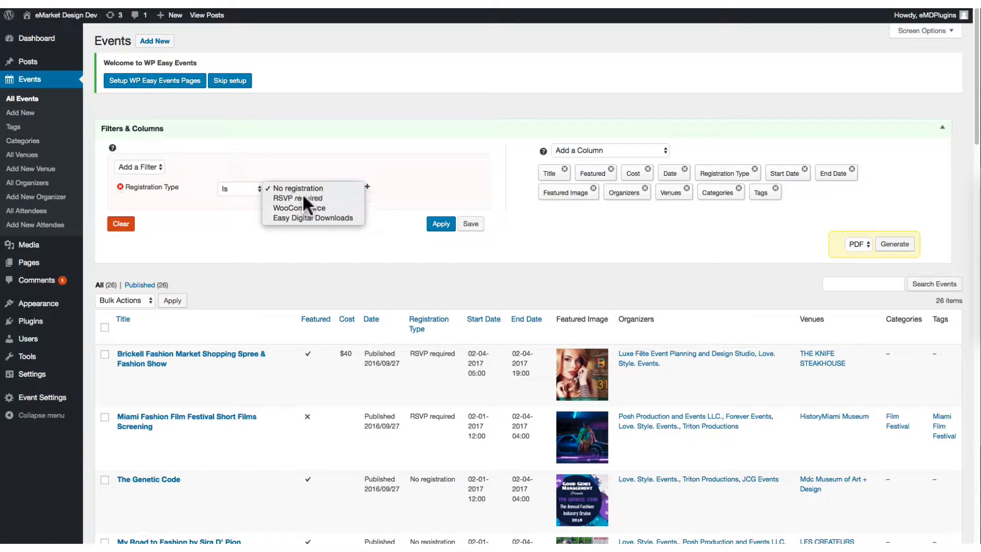
{"action": "left_click", "coordinate": [298, 198]}
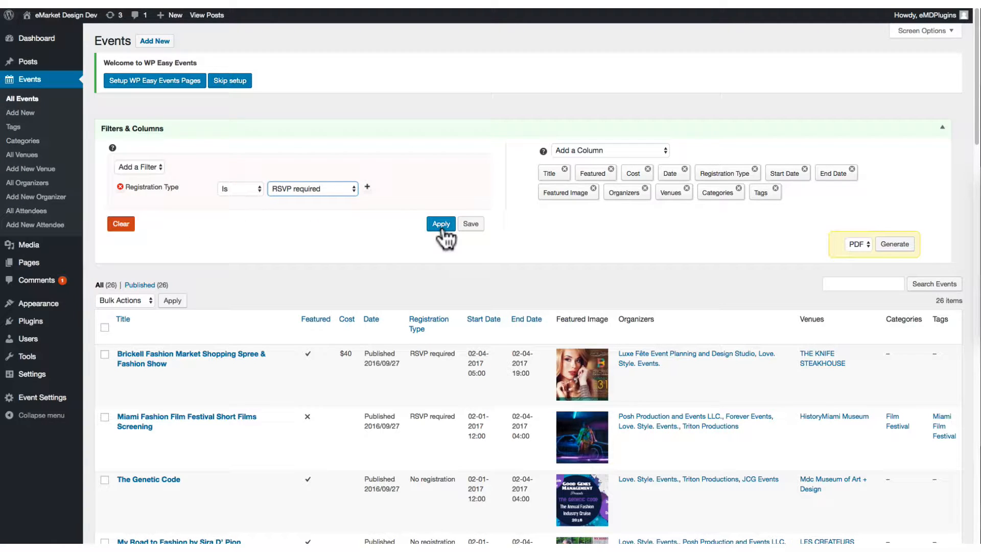
- Apply the filter, leaving 2 events, and begin saving it for reuse
{"action": "left_click", "coordinate": [440, 224]}
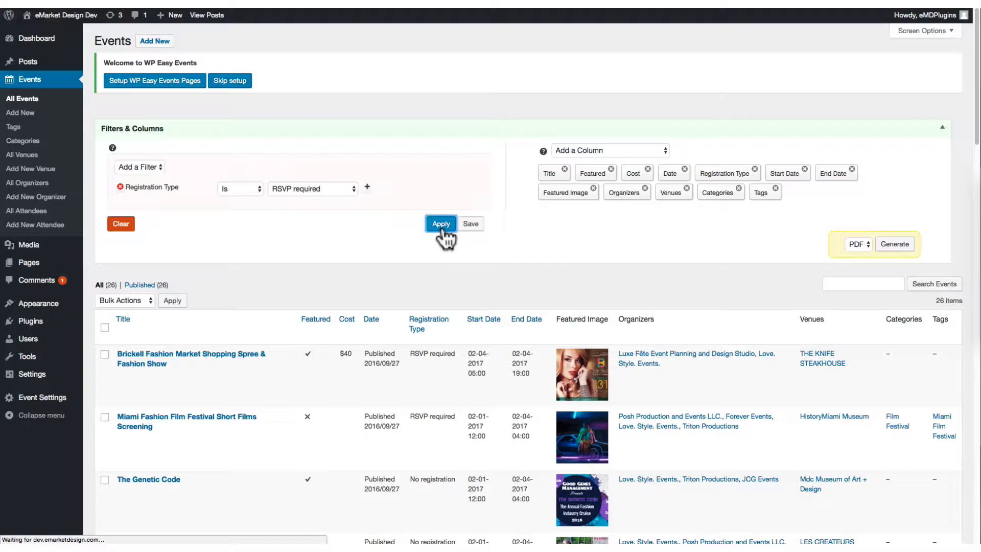
{"action": "left_click", "coordinate": [442, 224]}
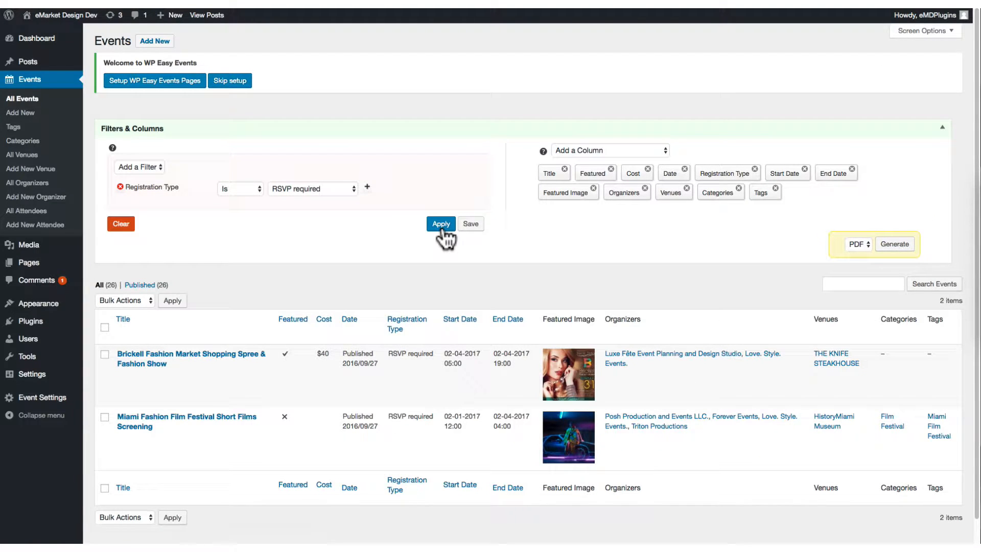
{"action": "left_click", "coordinate": [470, 224]}
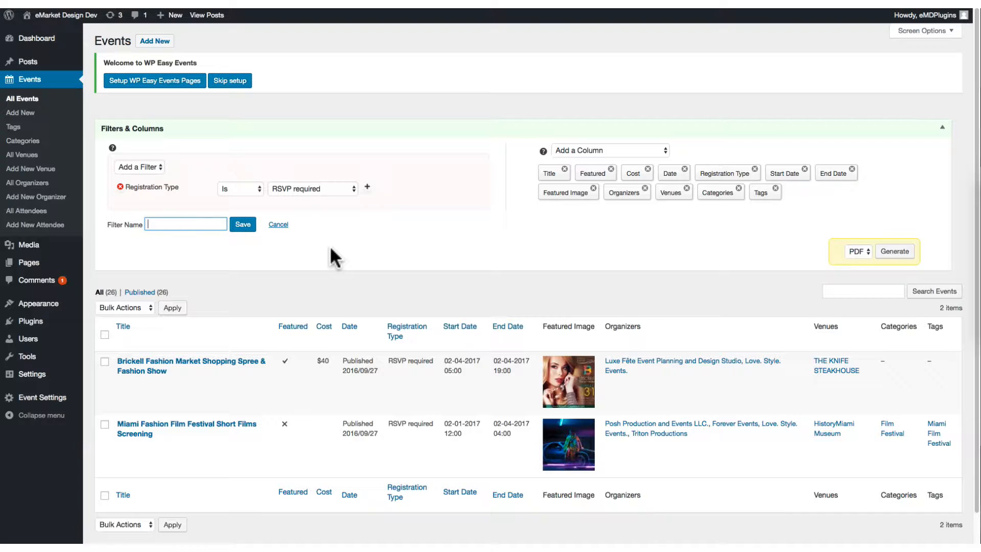
- Save the filter as 'RSVP Required', then clear it to restore all 26 events
{"action": "type", "text": "RSVP RE"}
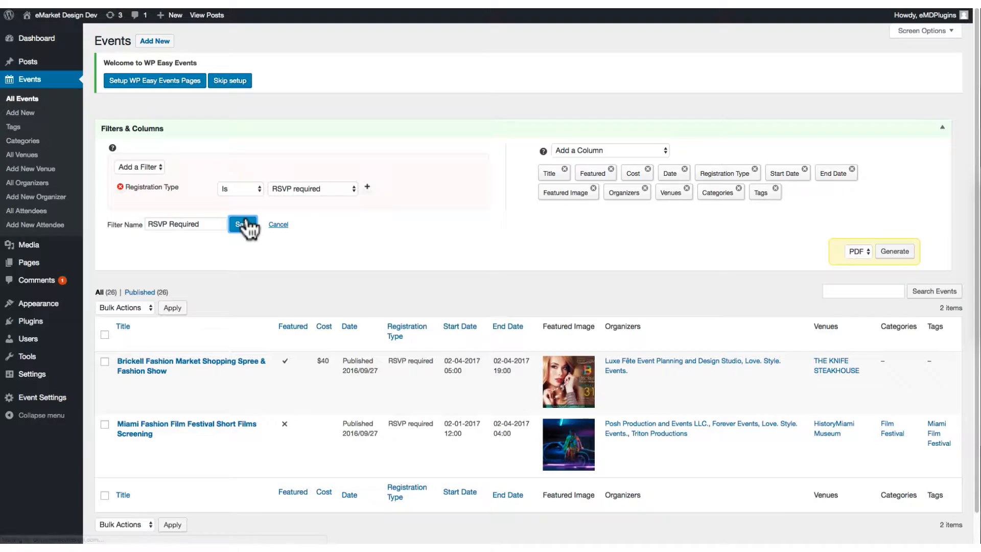
{"action": "left_click", "coordinate": [242, 224]}
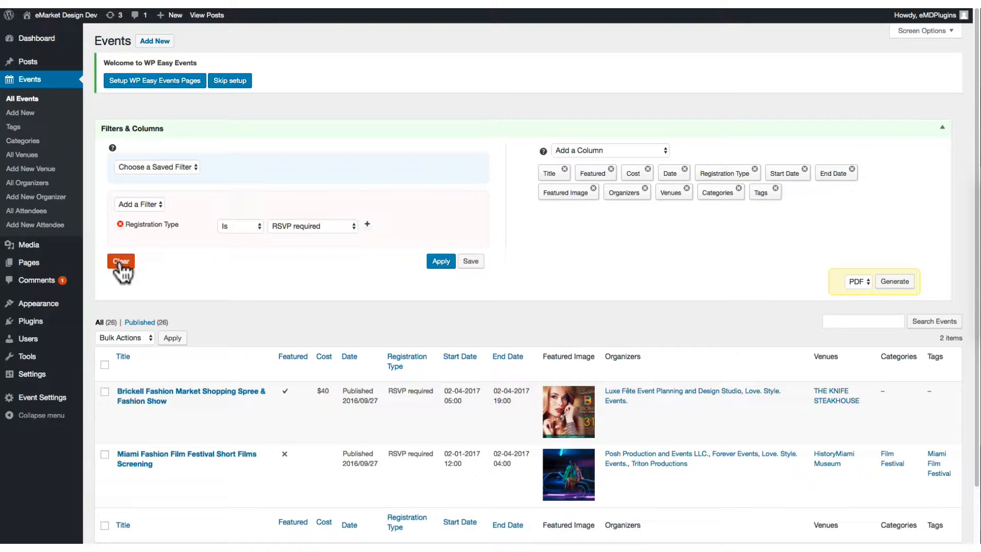
{"action": "left_click", "coordinate": [121, 261]}
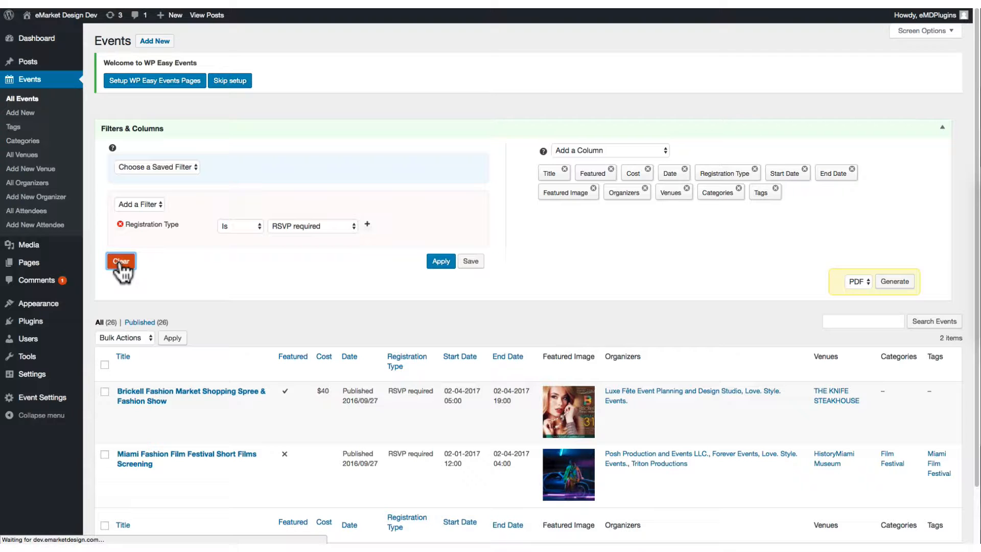
{"action": "left_click", "coordinate": [121, 261]}
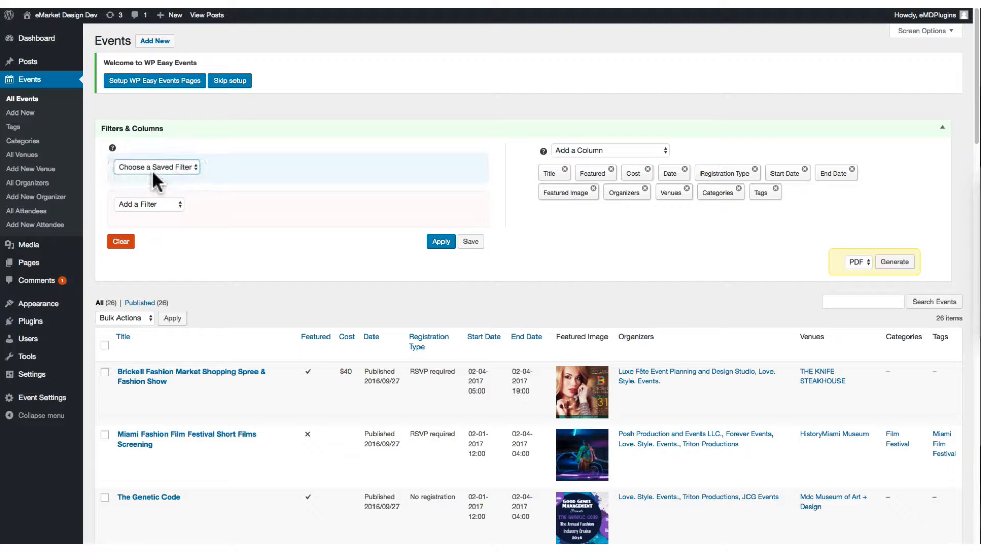
{"action": "left_click", "coordinate": [157, 167]}
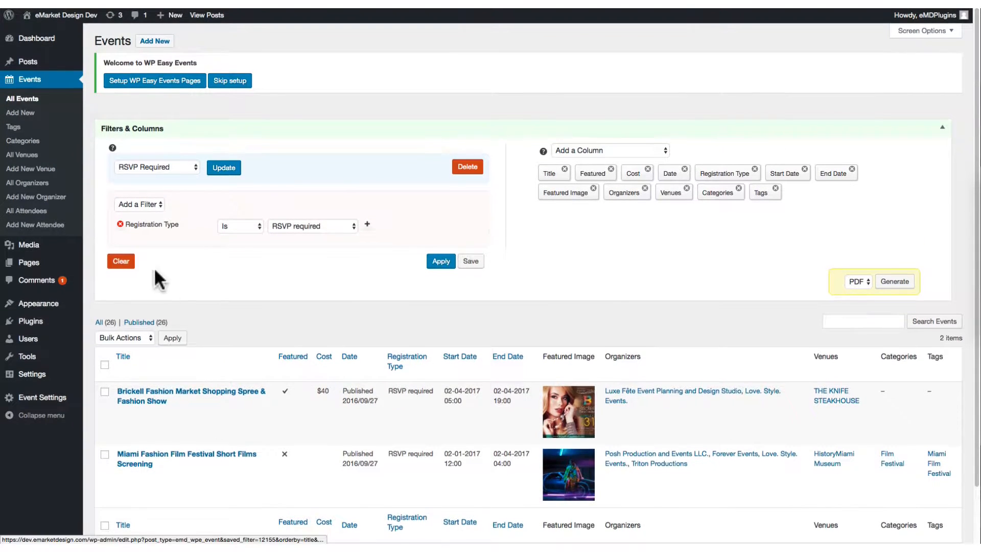
{"action": "left_click", "coordinate": [120, 261]}
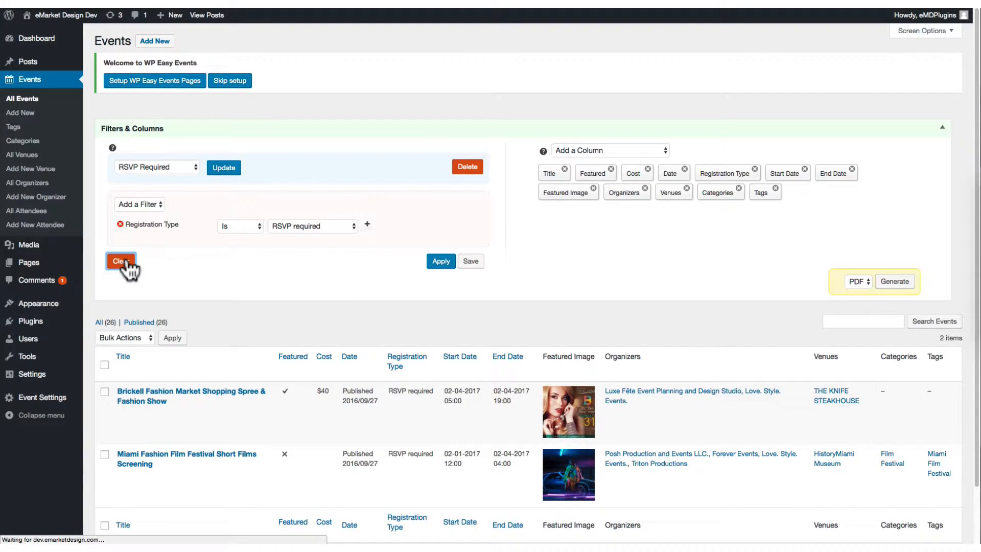
{"action": "left_click", "coordinate": [121, 262]}
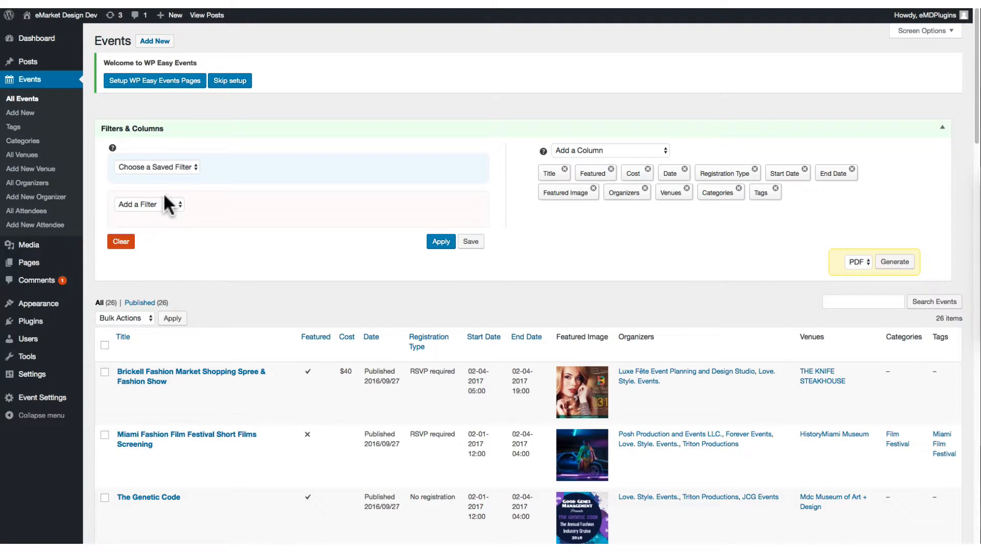
- Filter events by organizer Love. Style. Events., leaving 7 items
{"action": "left_click", "coordinate": [149, 204]}
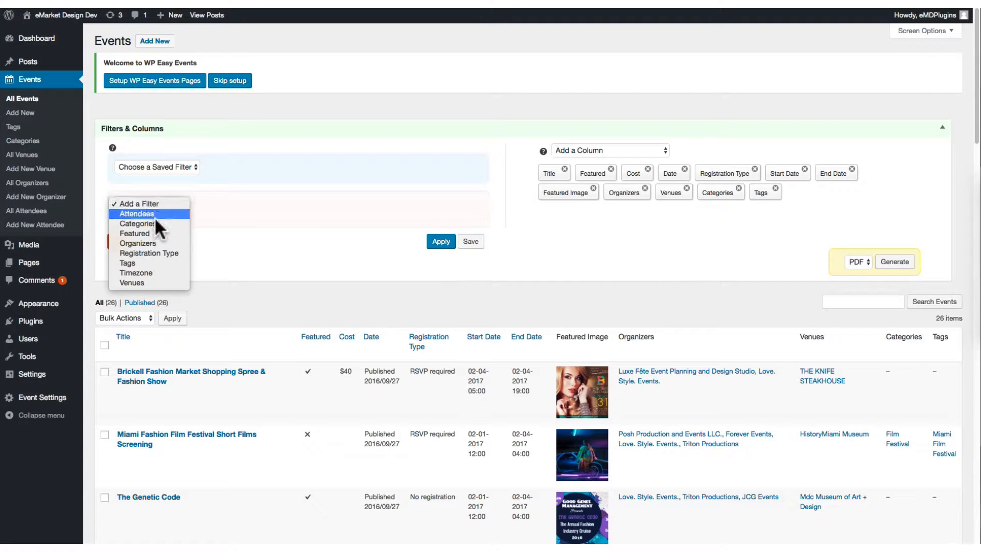
{"action": "left_click", "coordinate": [137, 243]}
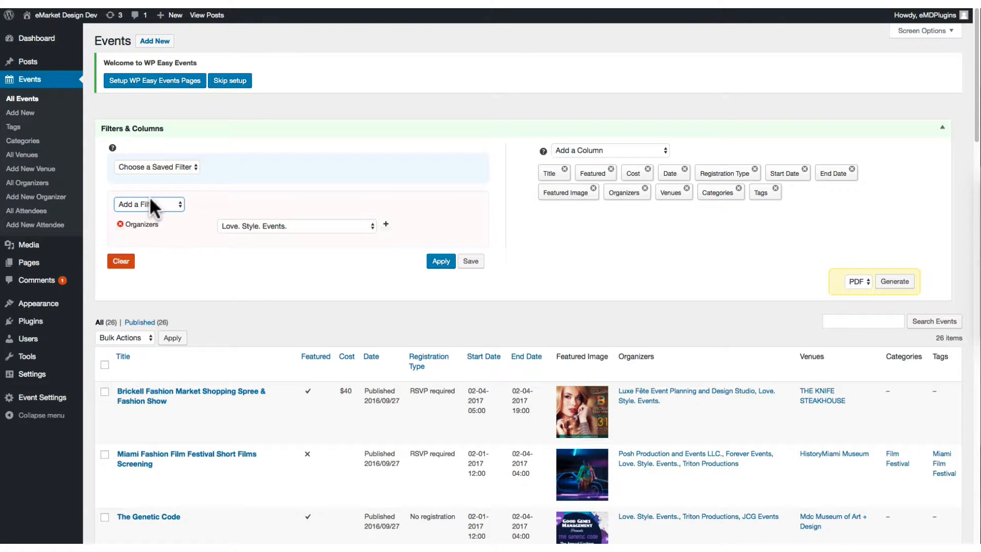
{"action": "left_click", "coordinate": [149, 204]}
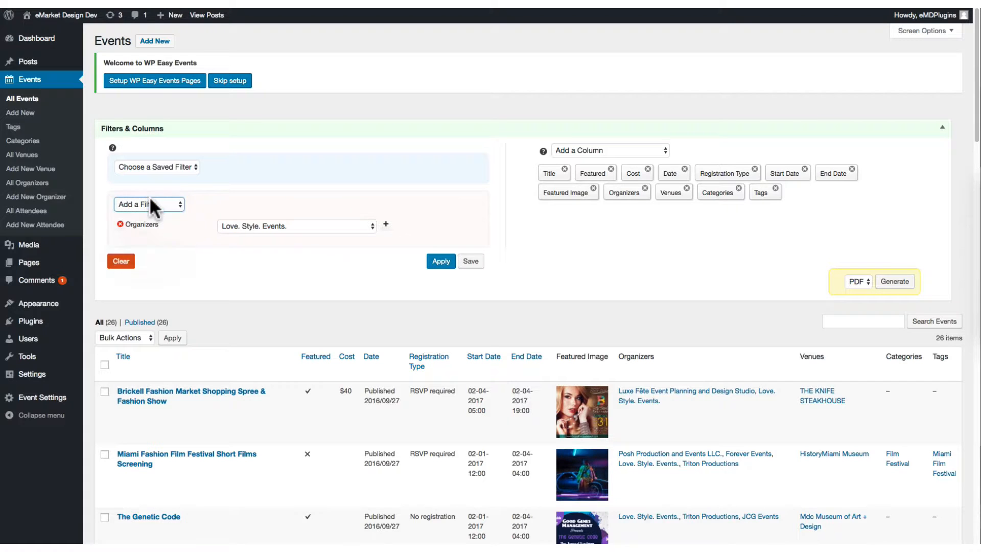
{"action": "left_click", "coordinate": [441, 261]}
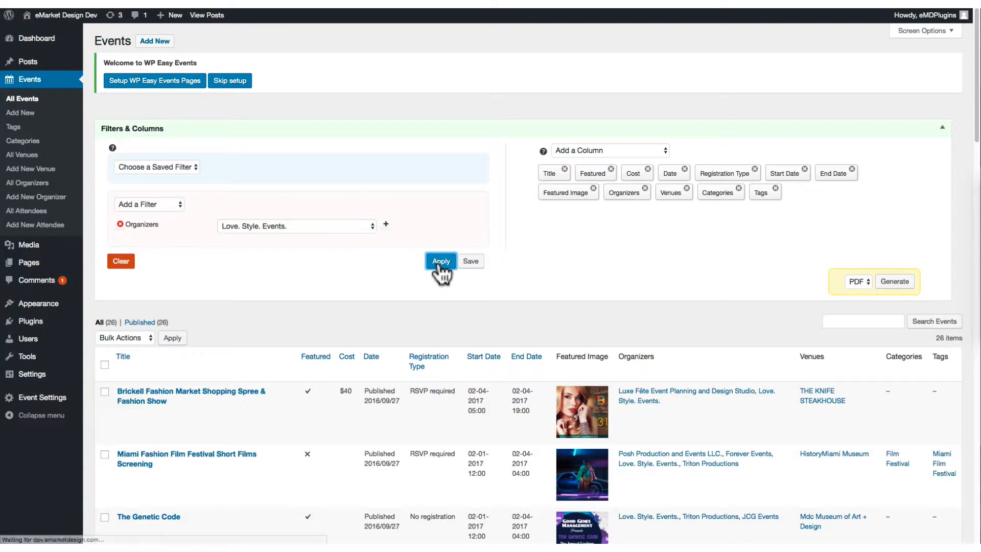
{"action": "left_click", "coordinate": [442, 261]}
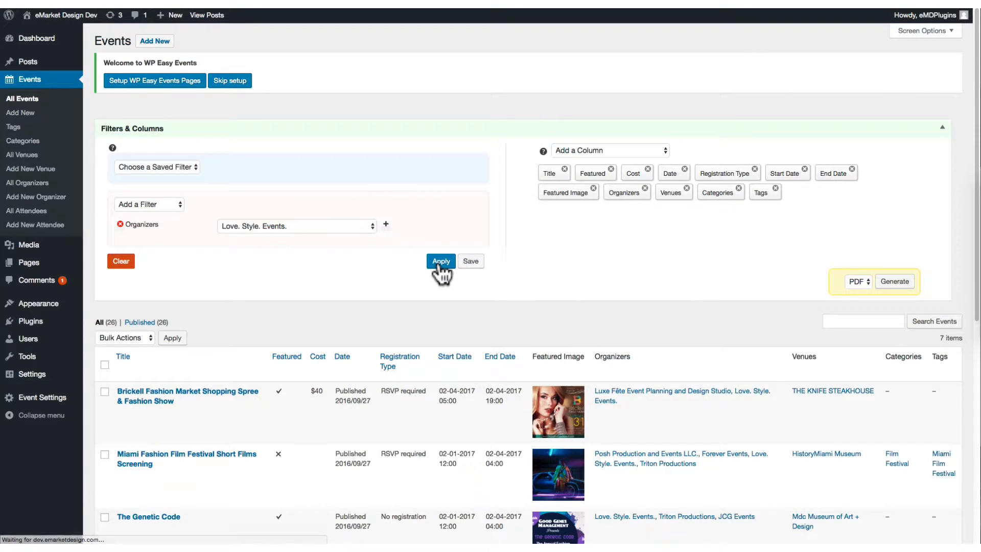
{"action": "scroll", "scroll_direction": "down", "scroll_amount": 3}
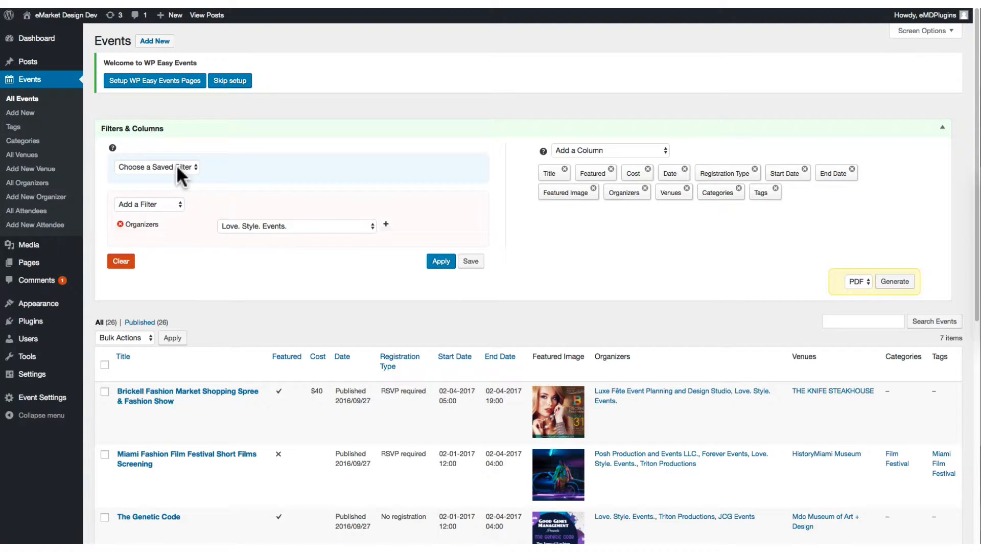
{"action": "left_click", "coordinate": [149, 203]}
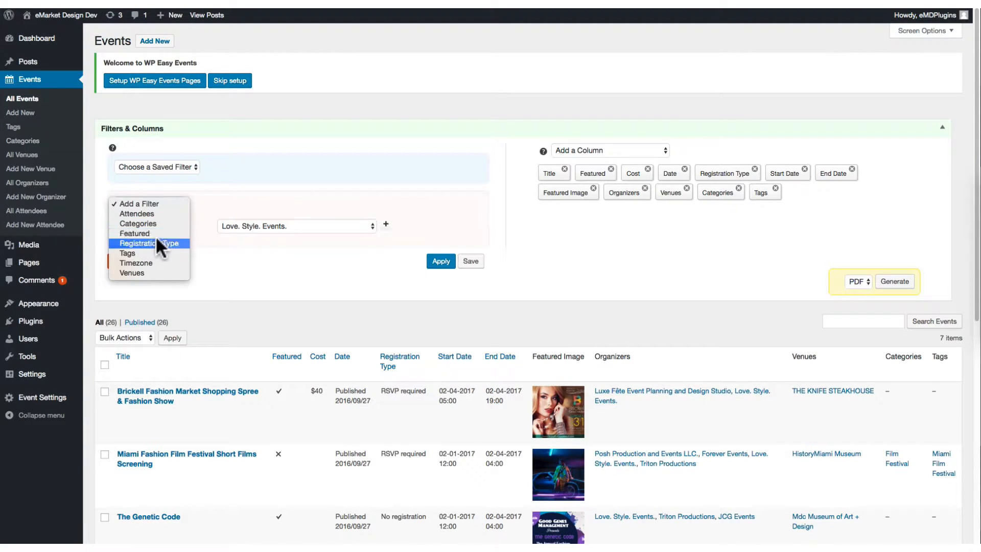
- Add a second filter, Registration Type is RSVP required, and apply, leaving 2 events
{"action": "left_click", "coordinate": [148, 243]}
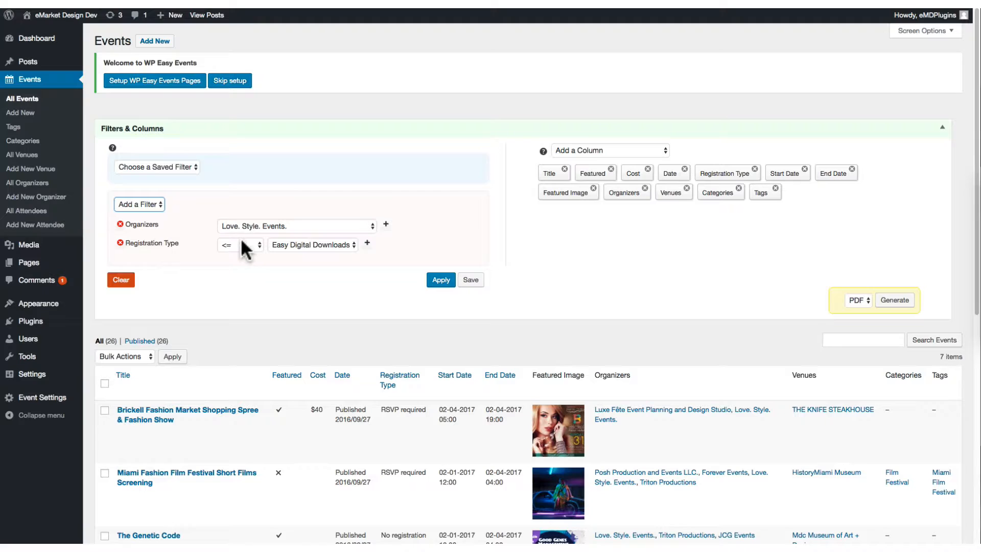
{"action": "left_click", "coordinate": [240, 245]}
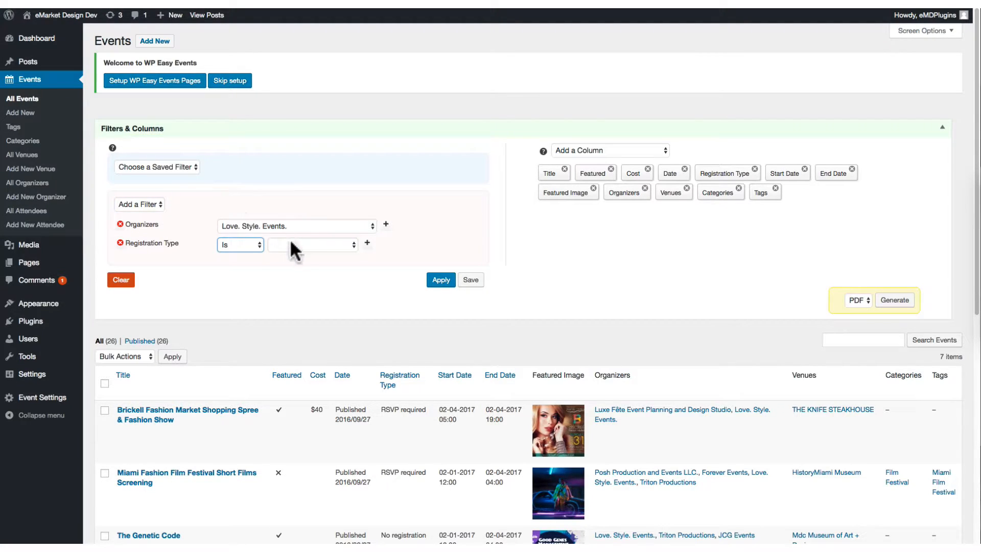
{"action": "left_click", "coordinate": [313, 245]}
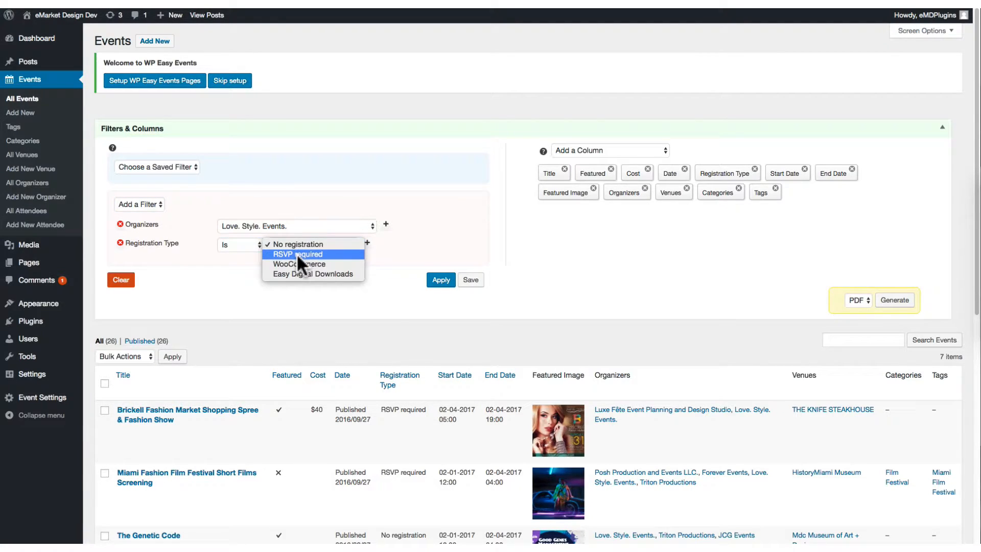
{"action": "left_click", "coordinate": [298, 254]}
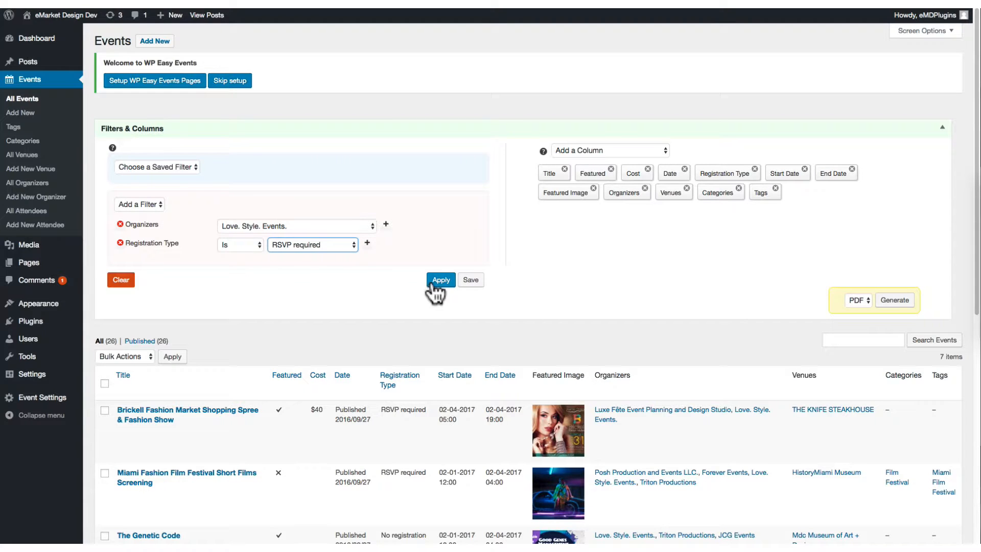
{"action": "left_click", "coordinate": [440, 279]}
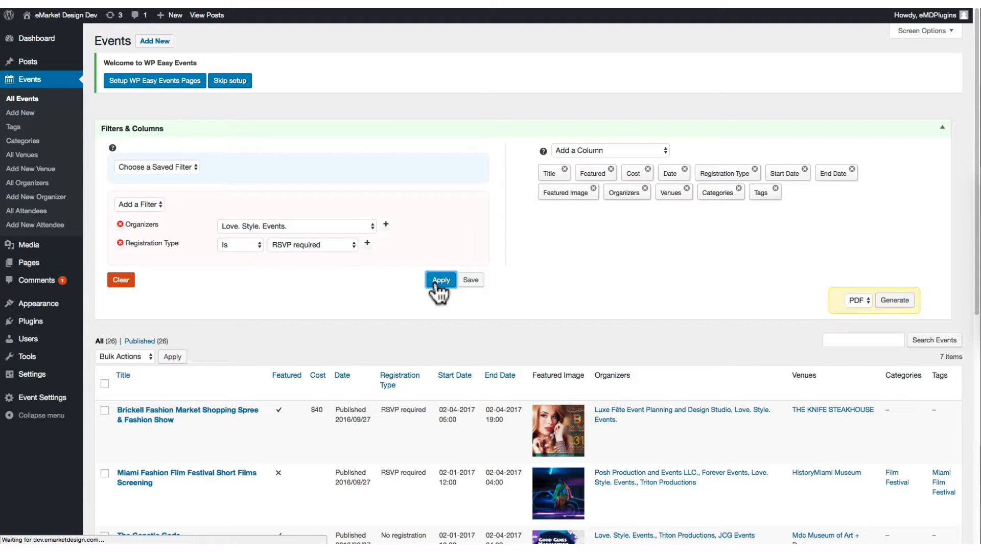
{"action": "left_click", "coordinate": [440, 279]}
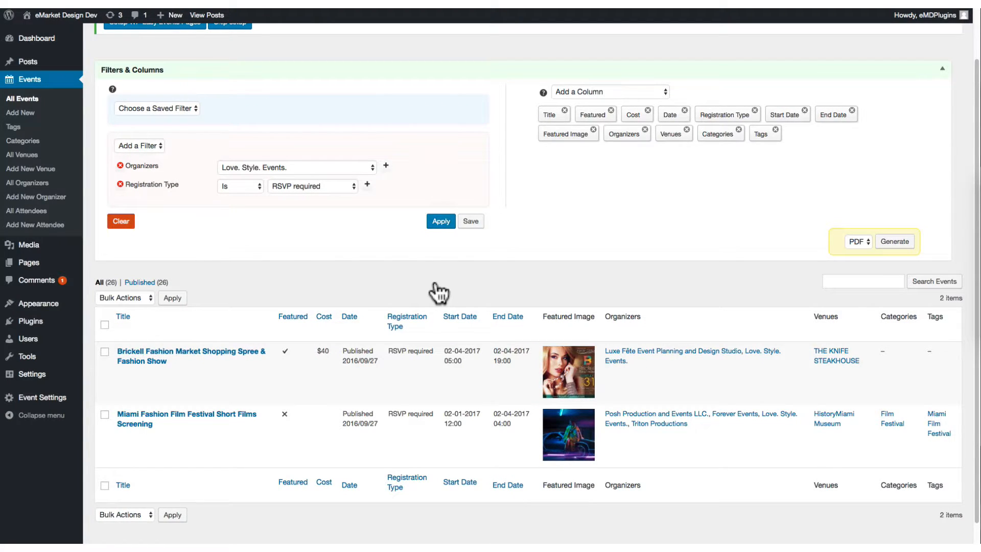
{"action": "mouse_move", "coordinate": [138, 228]}
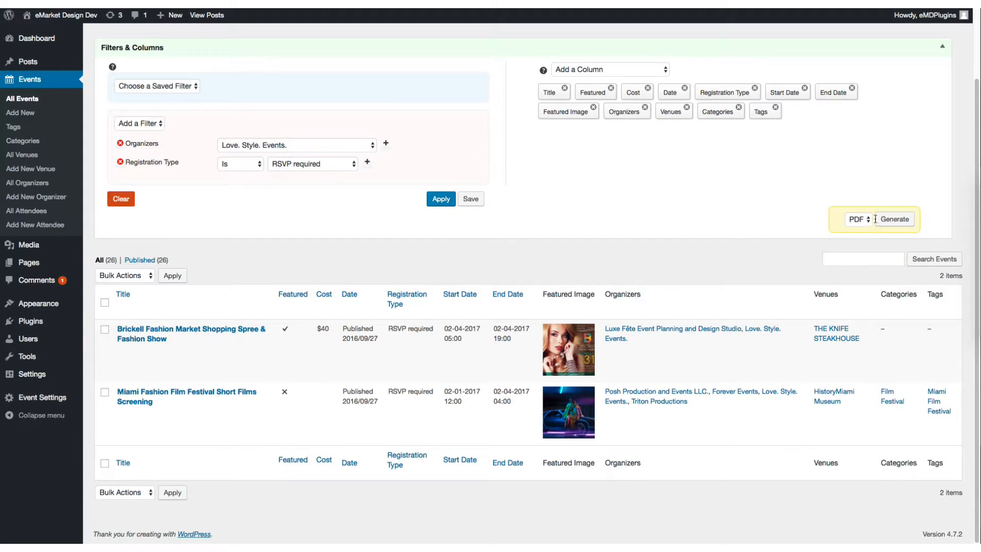
{"action": "left_click", "coordinate": [859, 219]}
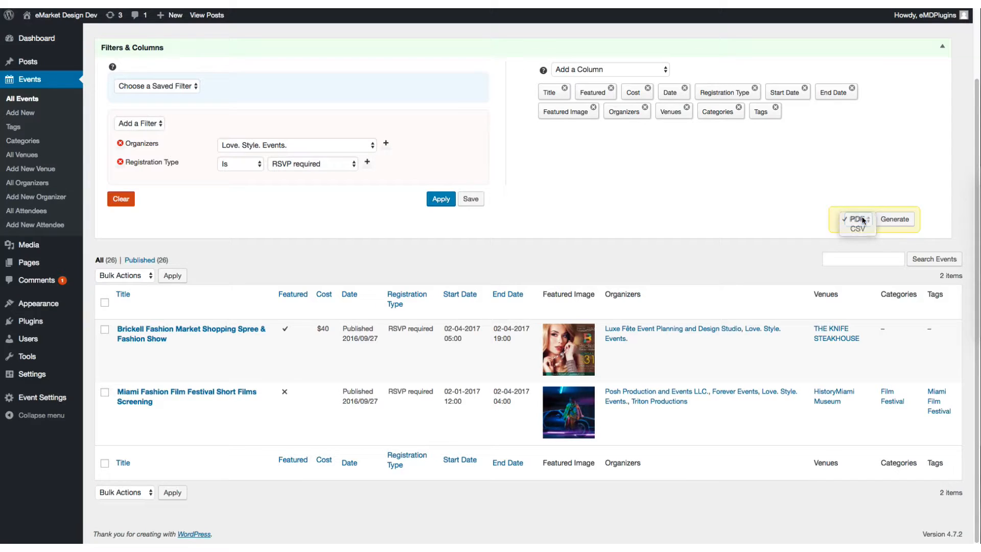
{"action": "left_click", "coordinate": [896, 218]}
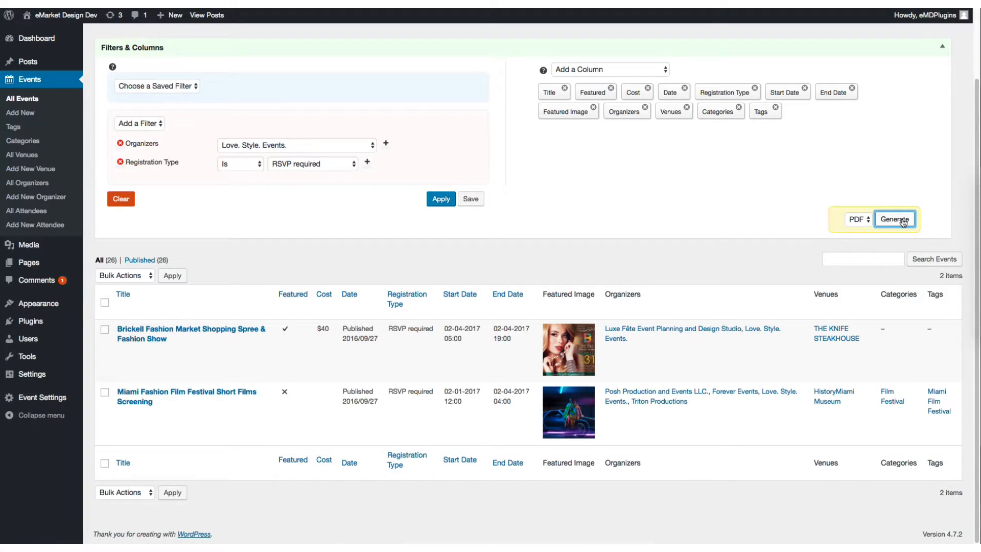
{"action": "left_click", "coordinate": [895, 219]}
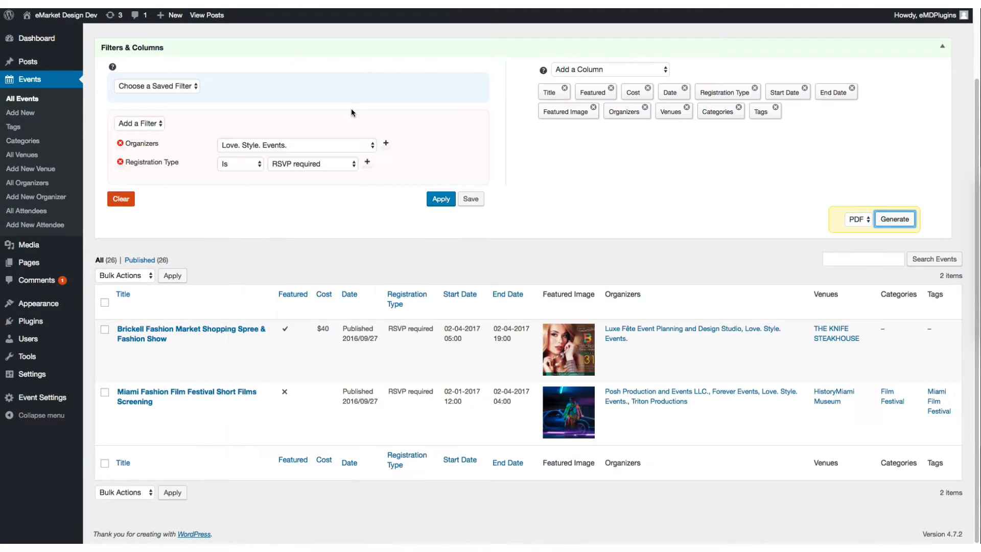
{"action": "mouse_move", "coordinate": [31, 168]}
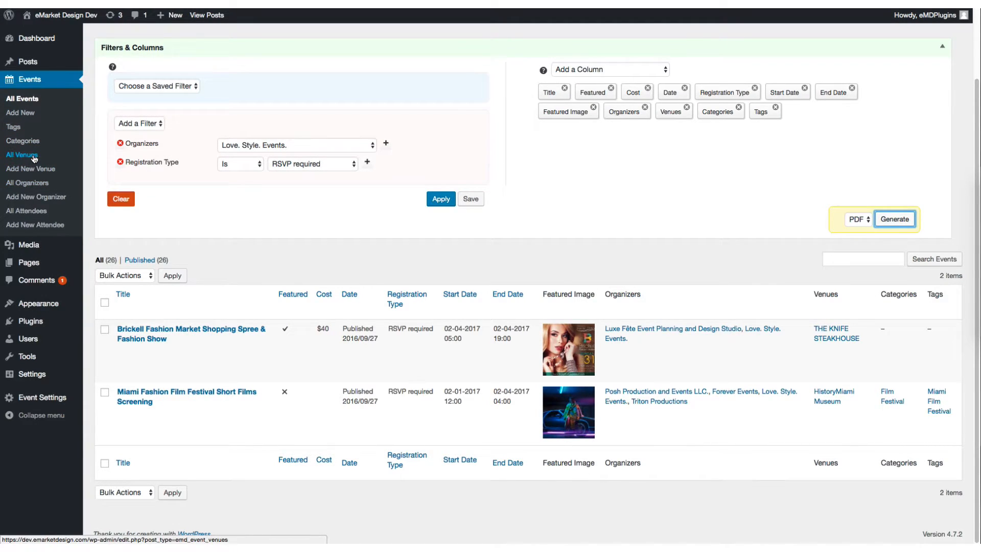
- Visit the All Venues list, then move on to All Organizers
{"action": "left_click", "coordinate": [895, 219]}
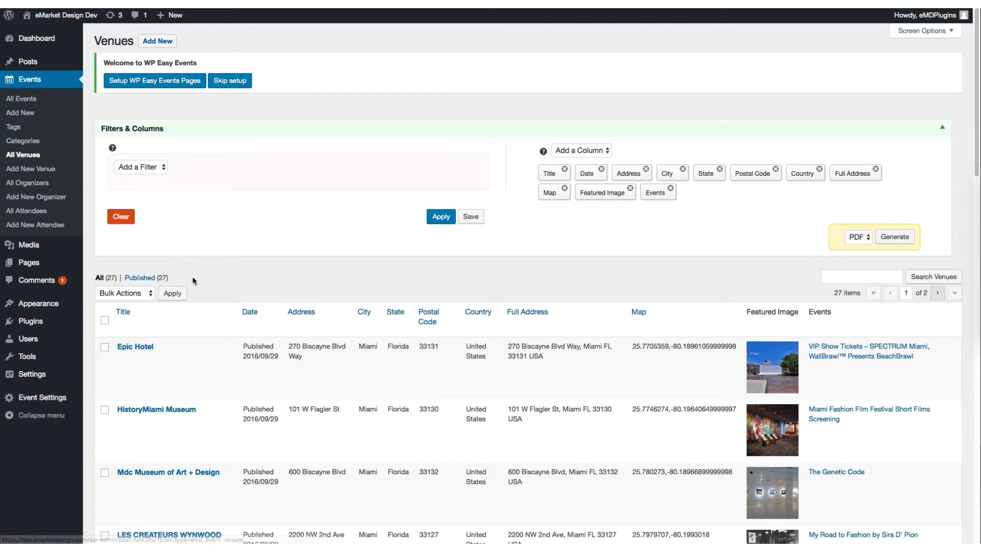
{"action": "left_click", "coordinate": [141, 166]}
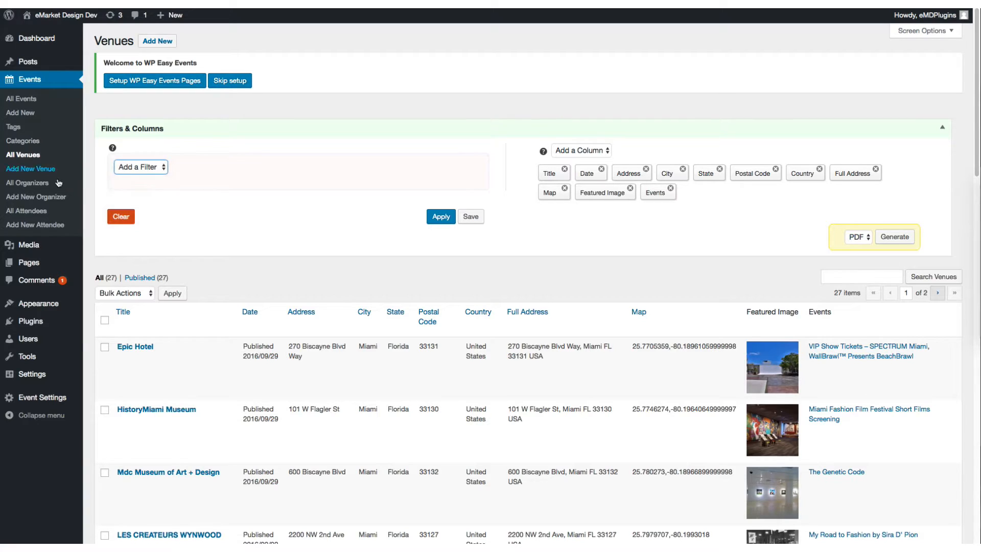
{"action": "left_click", "coordinate": [26, 181]}
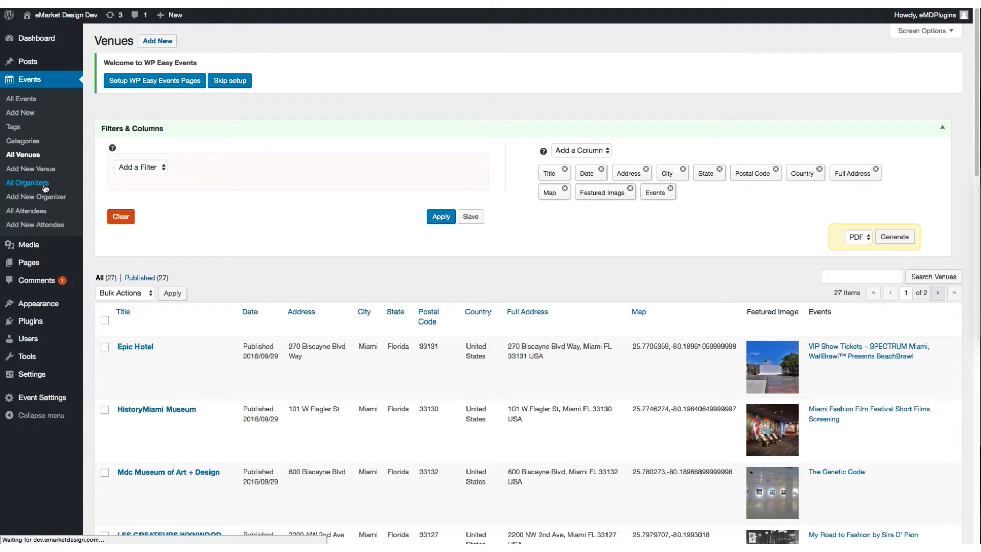
- Filter organizers by the Brickell Fashion Market Shopping Spree & Fashion Show event, leaving 2
{"action": "left_click", "coordinate": [26, 182]}
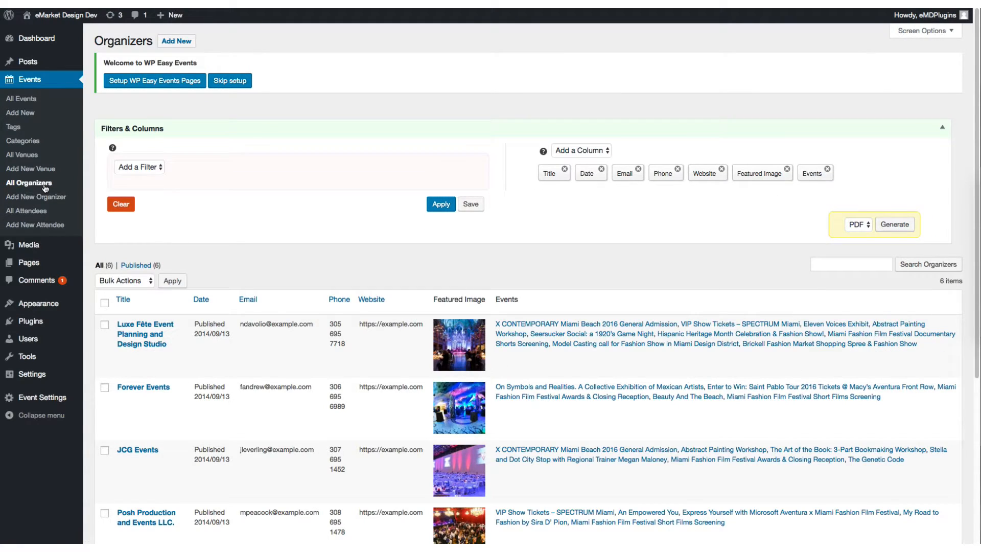
{"action": "left_click", "coordinate": [139, 166]}
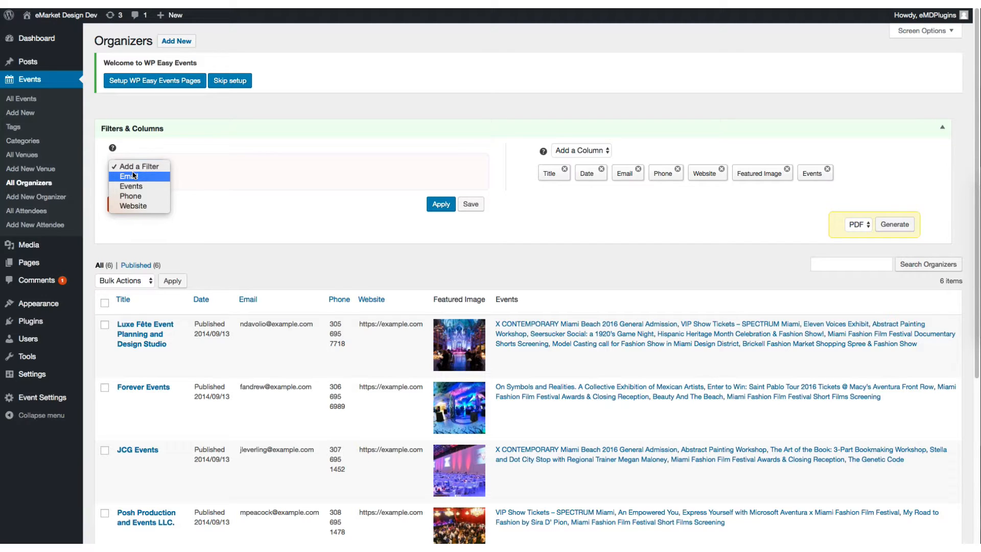
{"action": "left_click", "coordinate": [131, 186]}
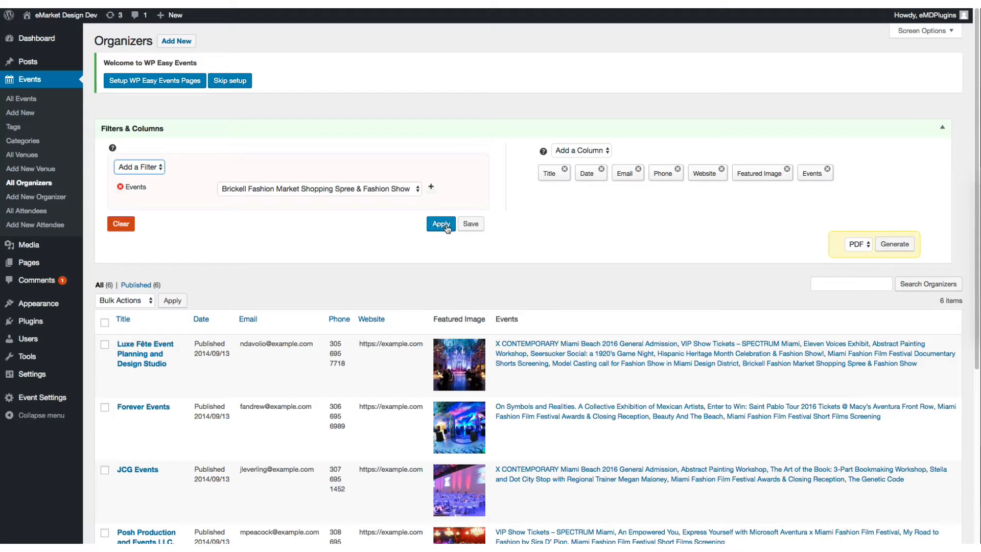
{"action": "left_click", "coordinate": [441, 224]}
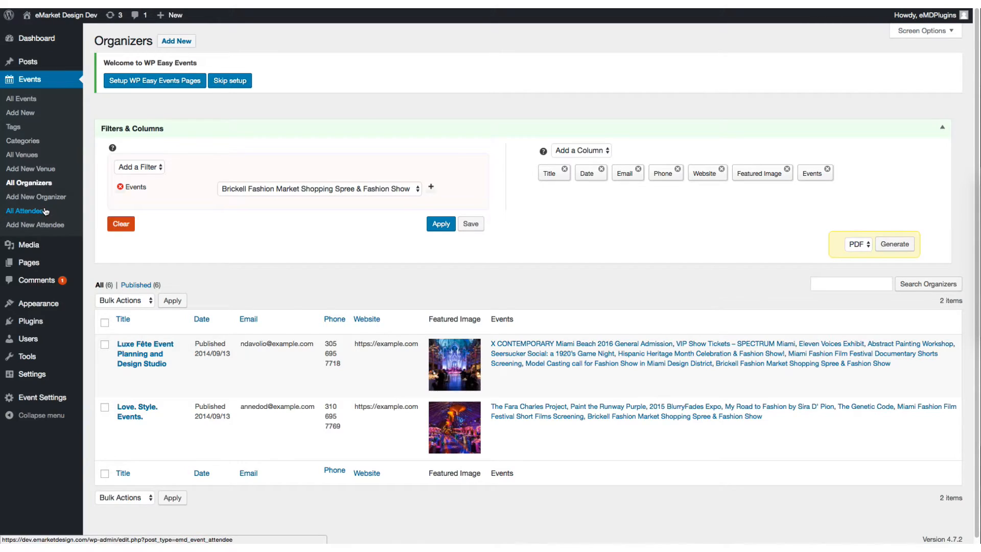
{"action": "mouse_move", "coordinate": [32, 215]}
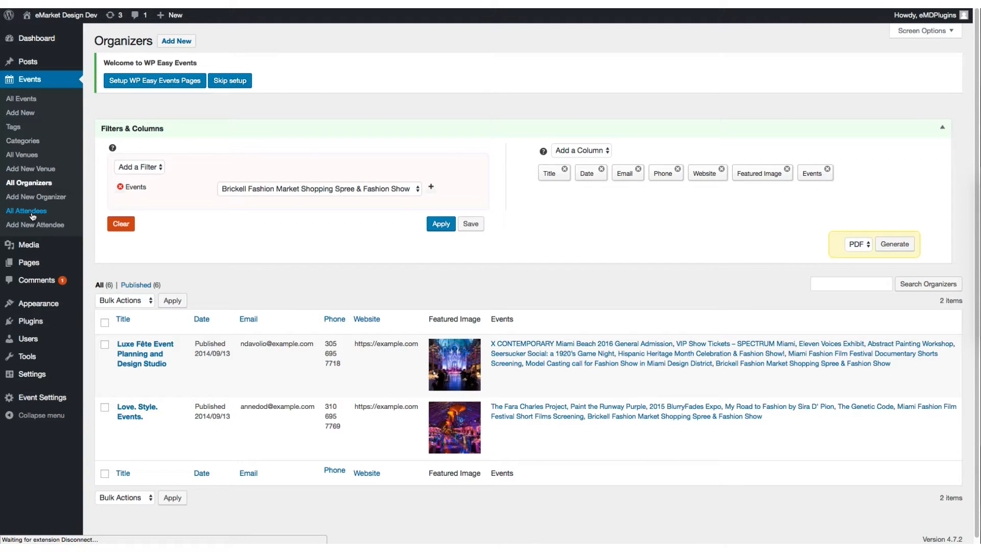
- On All Attendees, filter to Check-in Exists, leaving 4 of 570 attendees
{"action": "left_click", "coordinate": [27, 211]}
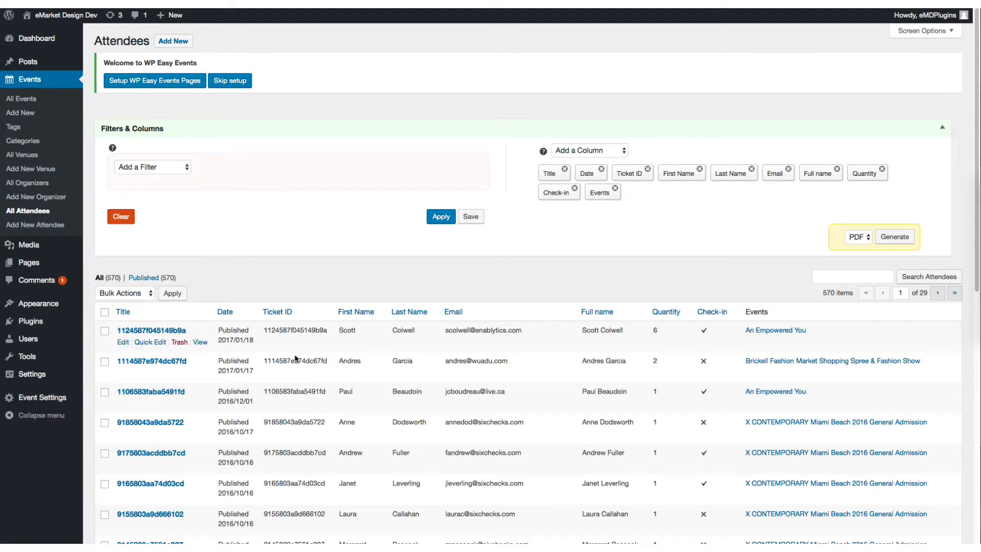
{"action": "scroll", "scroll_direction": "down", "scroll_amount": 3}
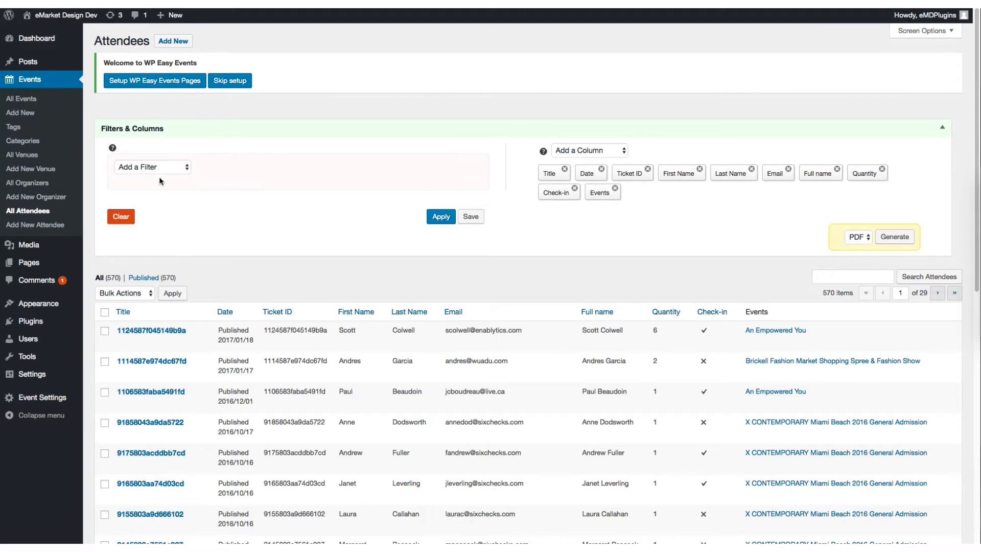
{"action": "left_click", "coordinate": [151, 167]}
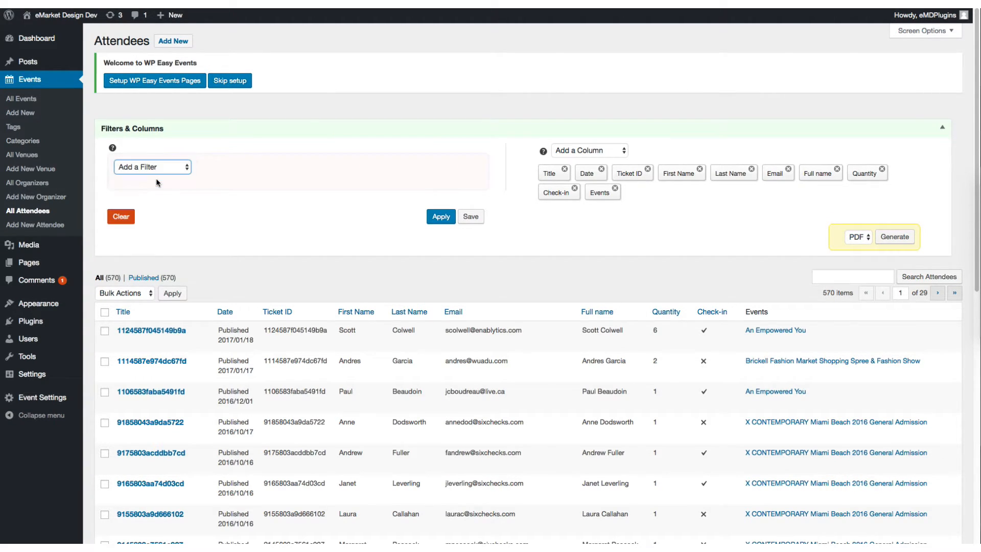
{"action": "left_click", "coordinate": [153, 168]}
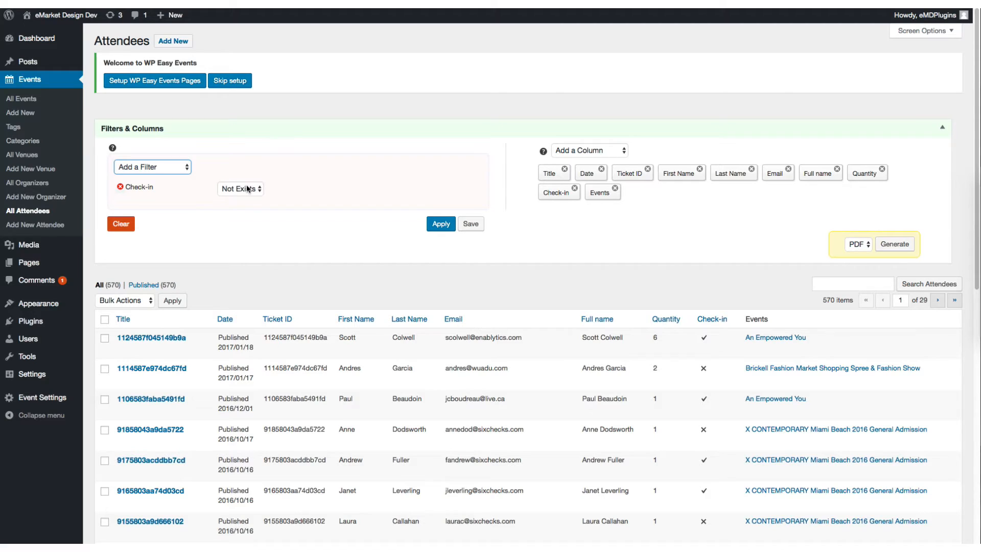
{"action": "left_click", "coordinate": [240, 188]}
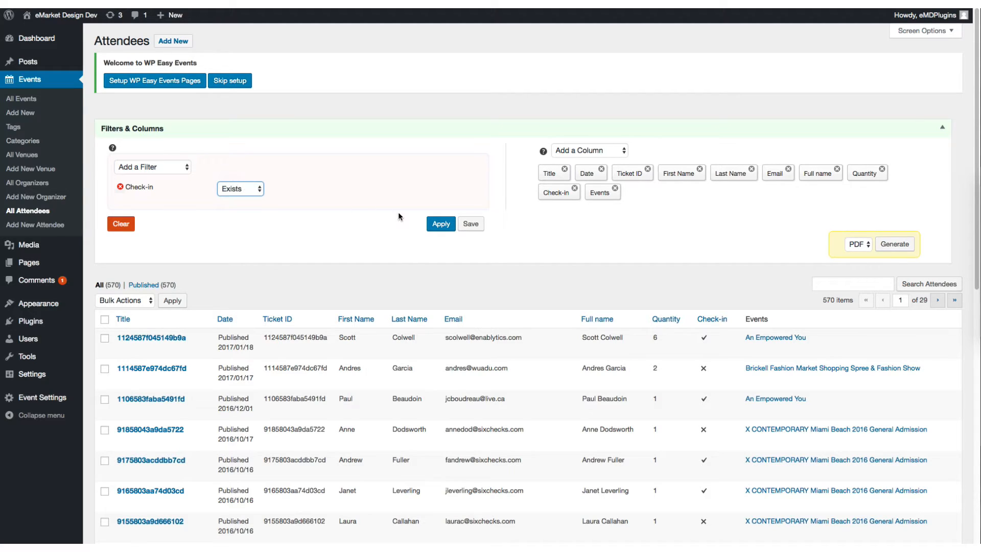
{"action": "left_click", "coordinate": [440, 224]}
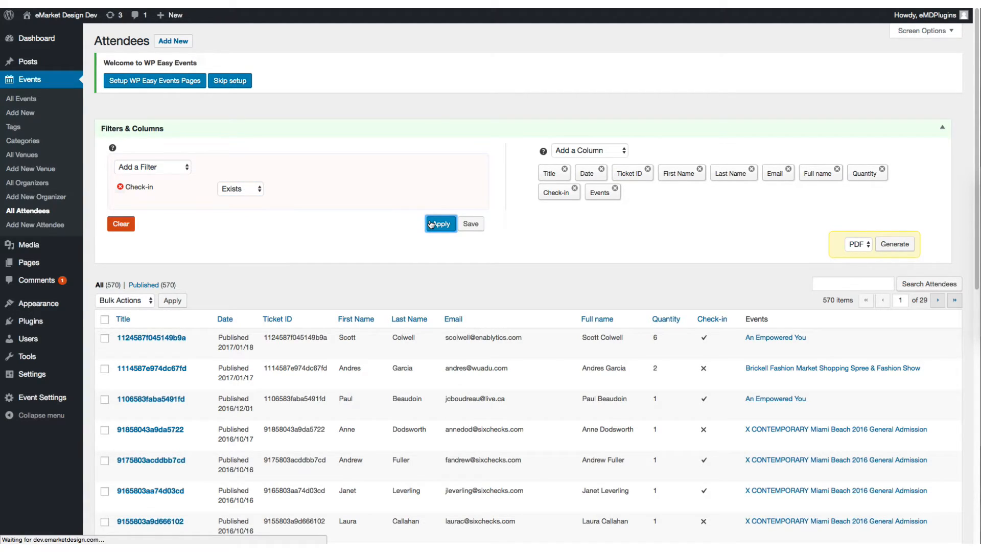
{"action": "left_click", "coordinate": [441, 224]}
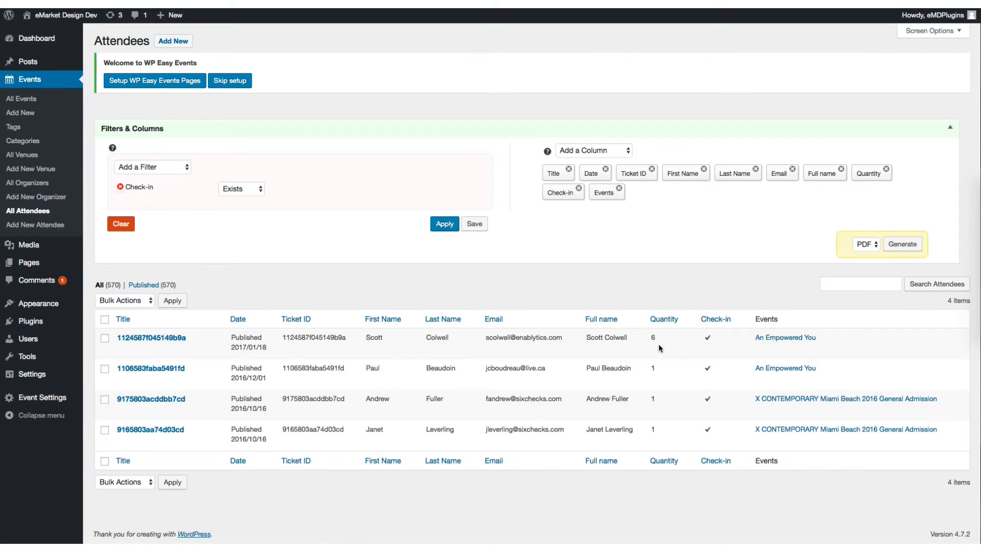
{"action": "mouse_move", "coordinate": [706, 428]}
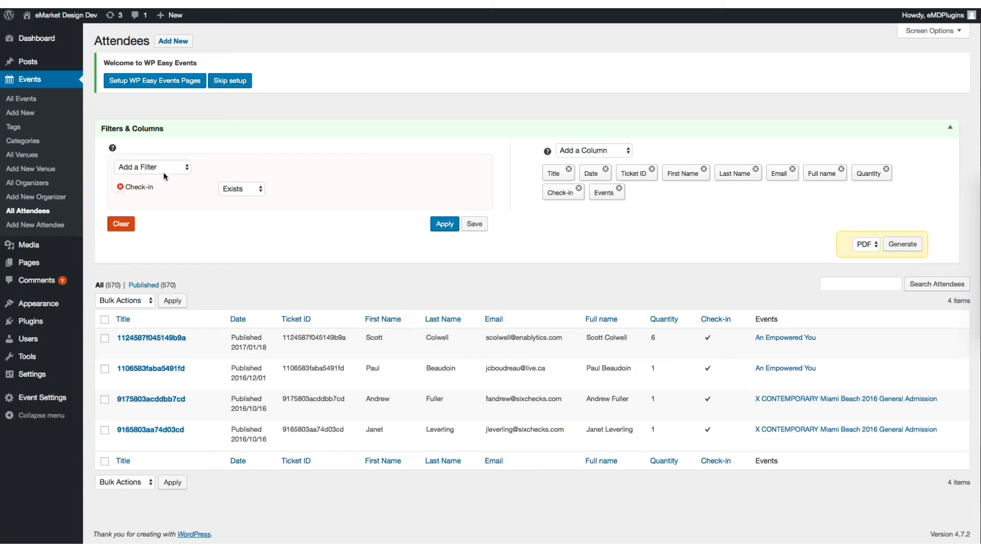
- Add a First Name is 'Scott' filter and apply, leaving 1 attendee
{"action": "left_click", "coordinate": [152, 168]}
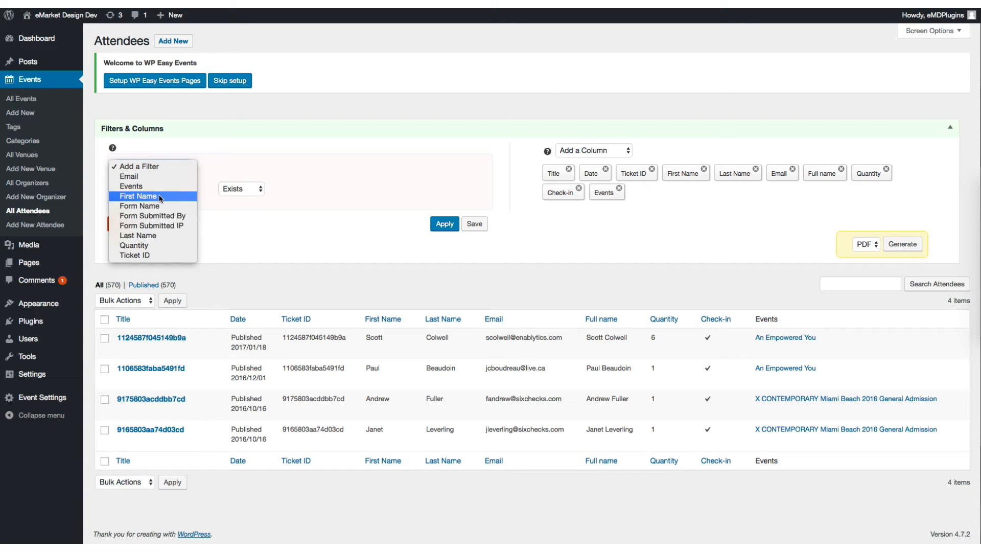
{"action": "left_click", "coordinate": [137, 195]}
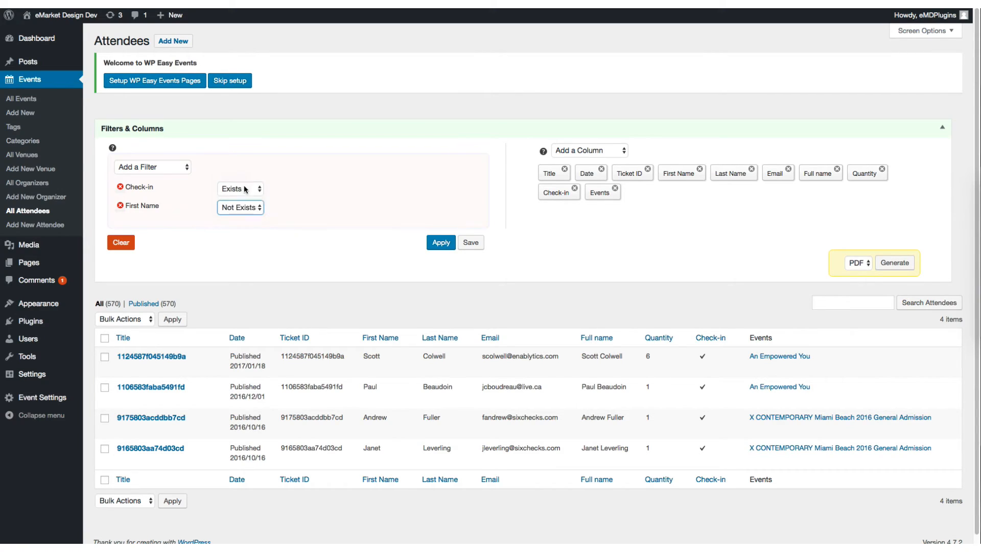
{"action": "left_click", "coordinate": [240, 207]}
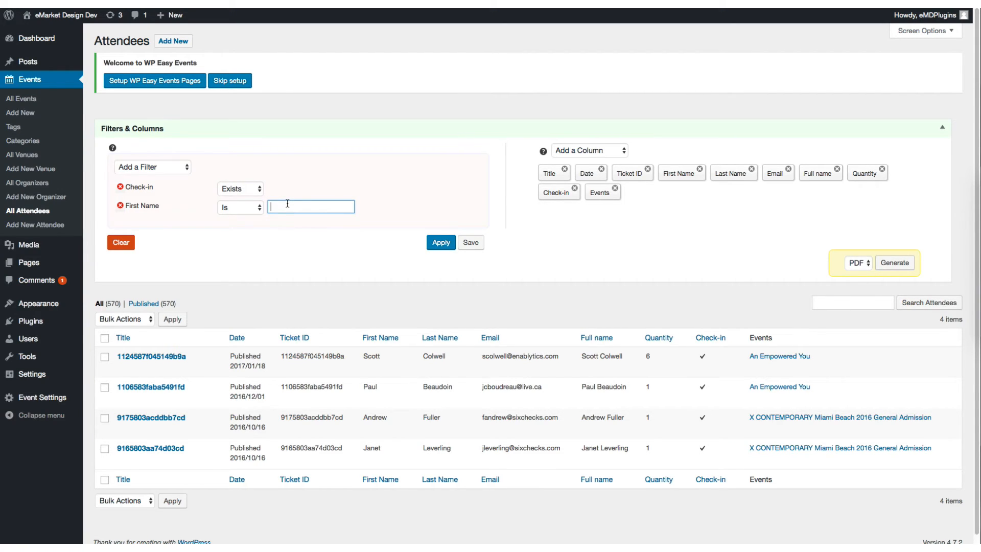
{"action": "type", "text": "Scott"}
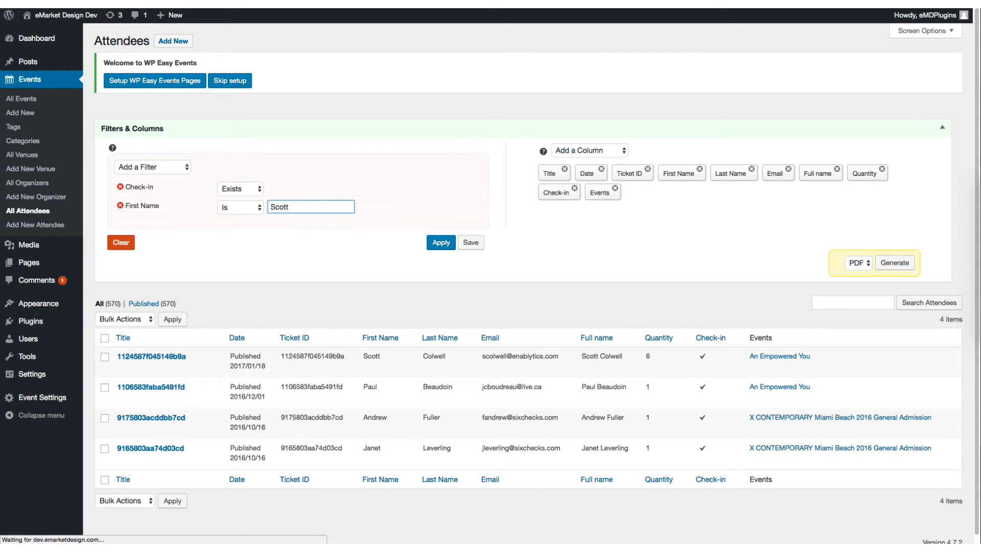
{"action": "left_click", "coordinate": [442, 242]}
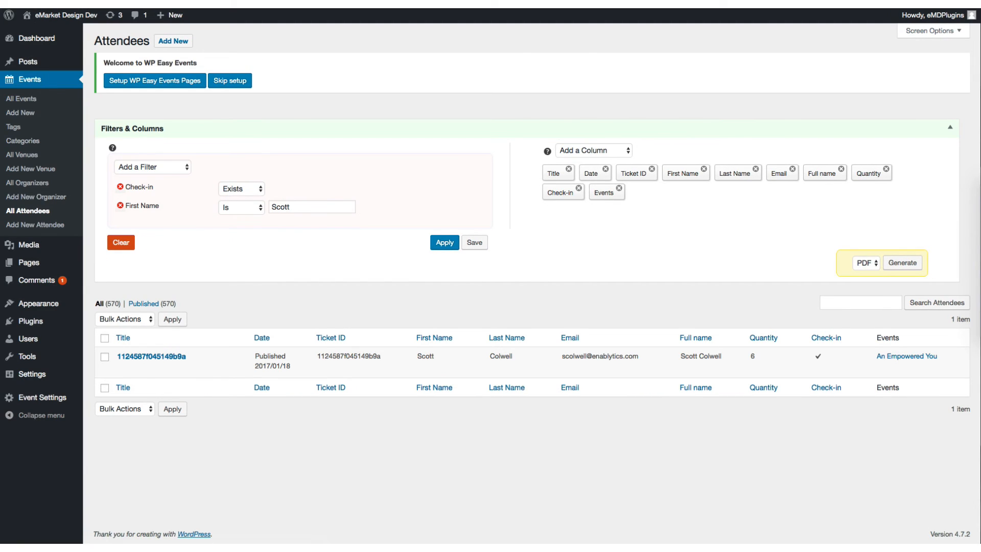
{"action": "mouse_move", "coordinate": [431, 362]}
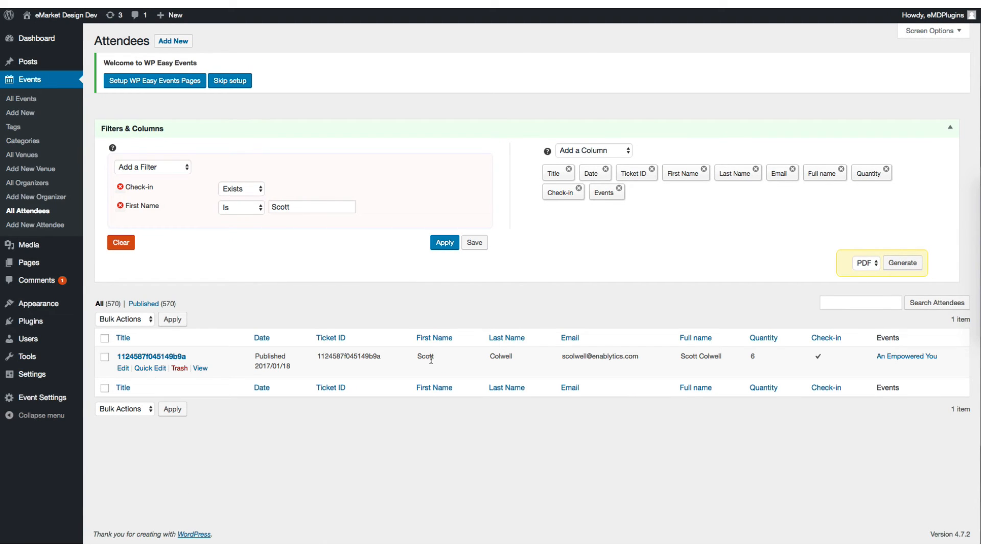